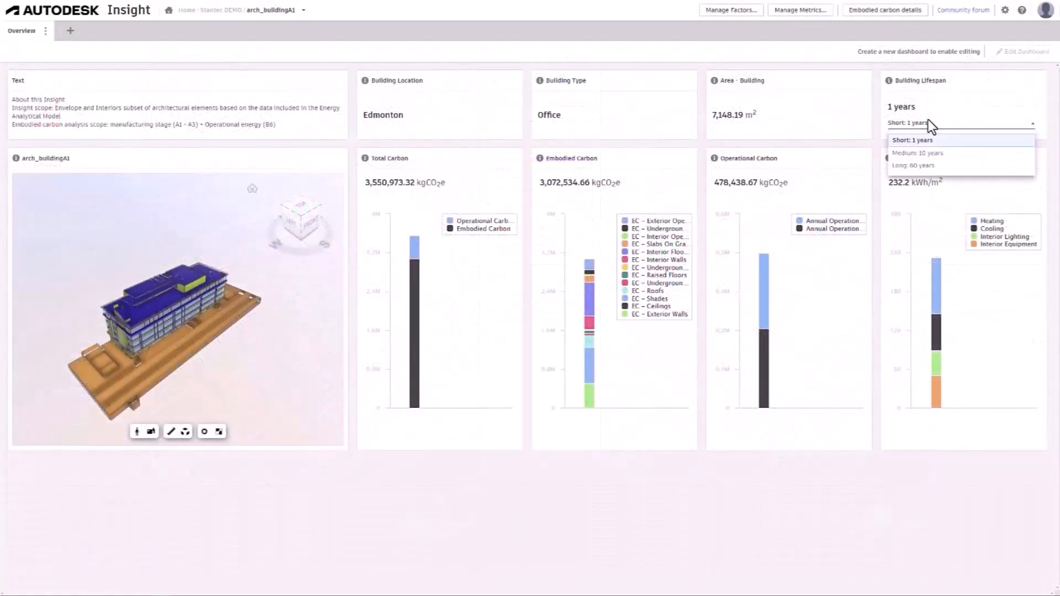
Step: Set the Insight building lifespan to Medium: 10 years
left_click(912, 152)
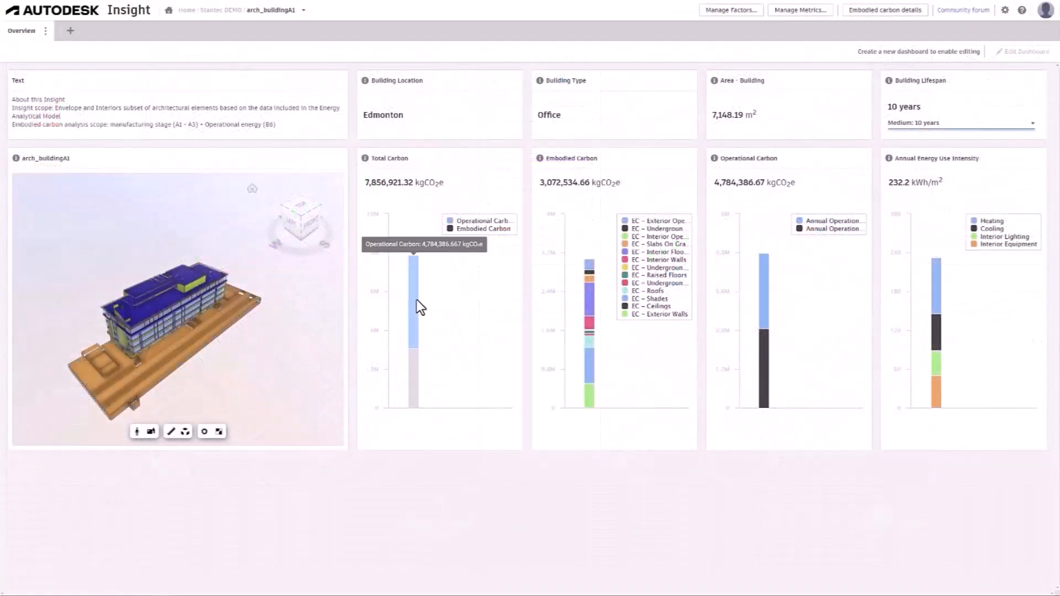
left_click(961, 123)
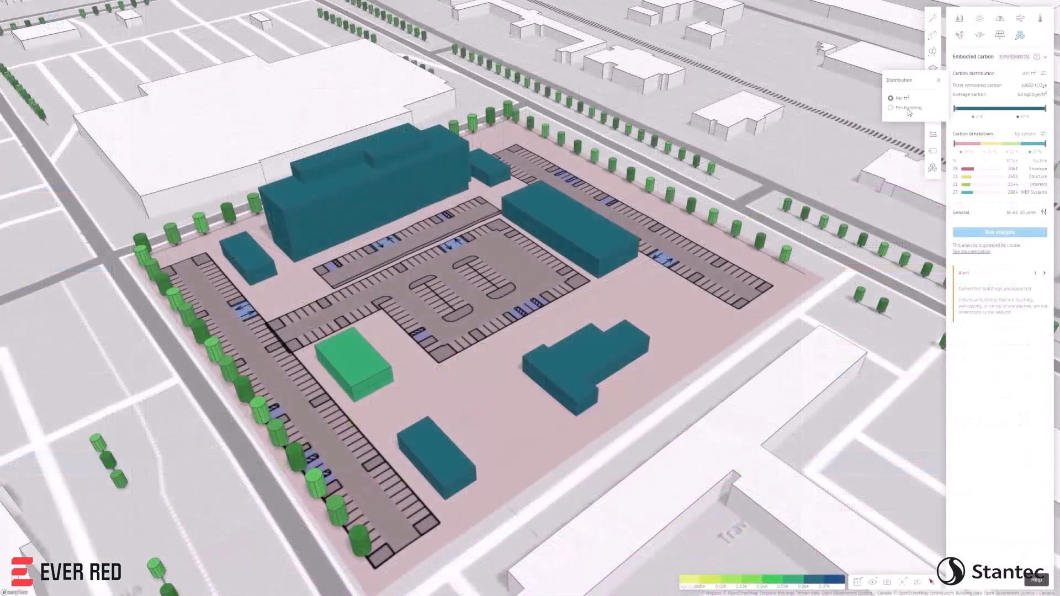
Step: Change the Forma embodied carbon distribution option, such as per m² or per building
left_click(893, 108)
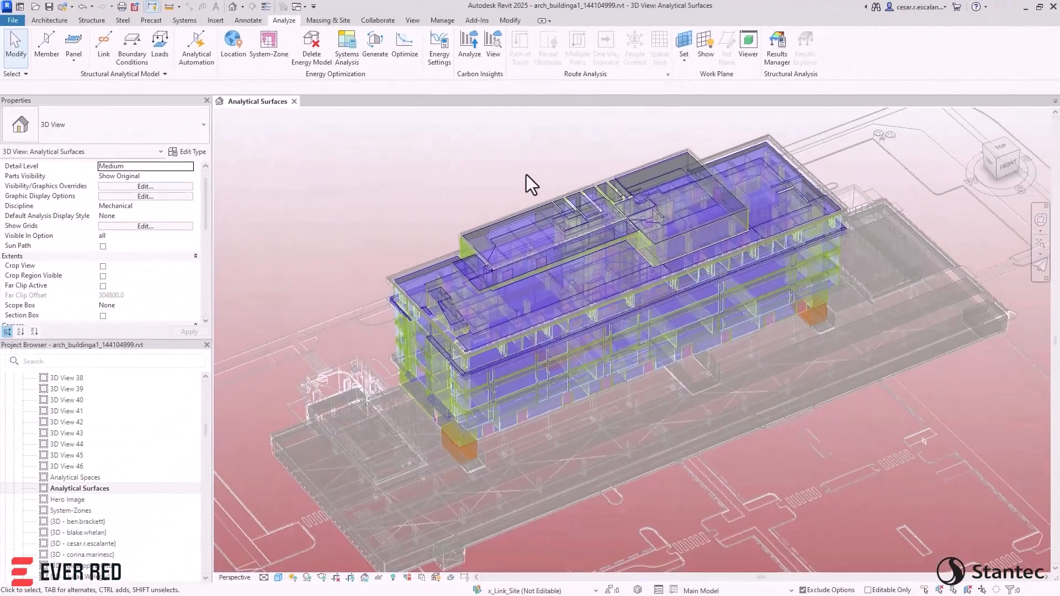
Step: Set the advanced energy Export Complexity, then simulate using the existing energy analytical model
left_click(439, 49)
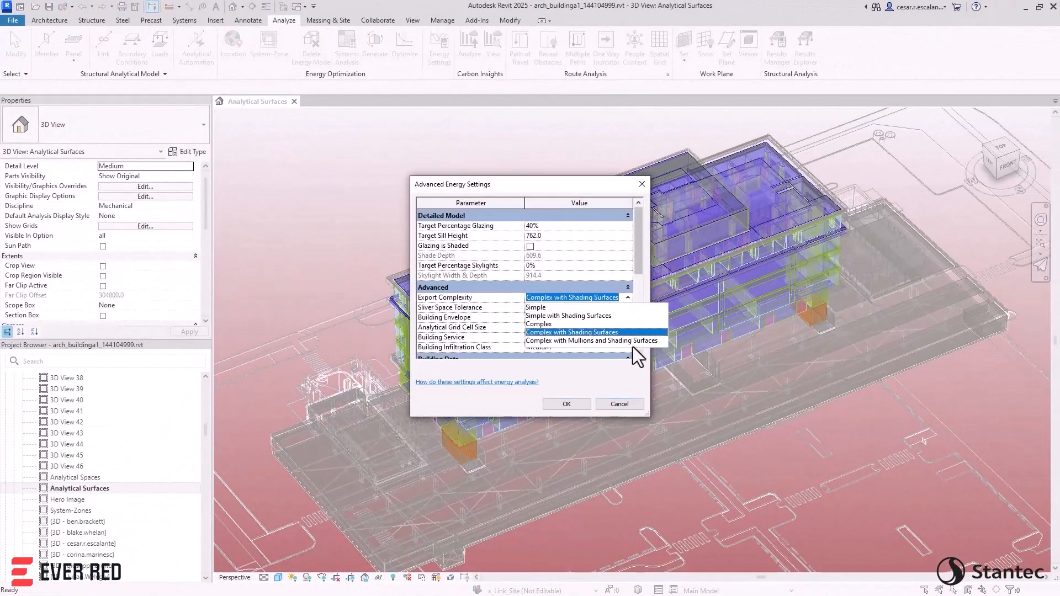
left_click(566, 404)
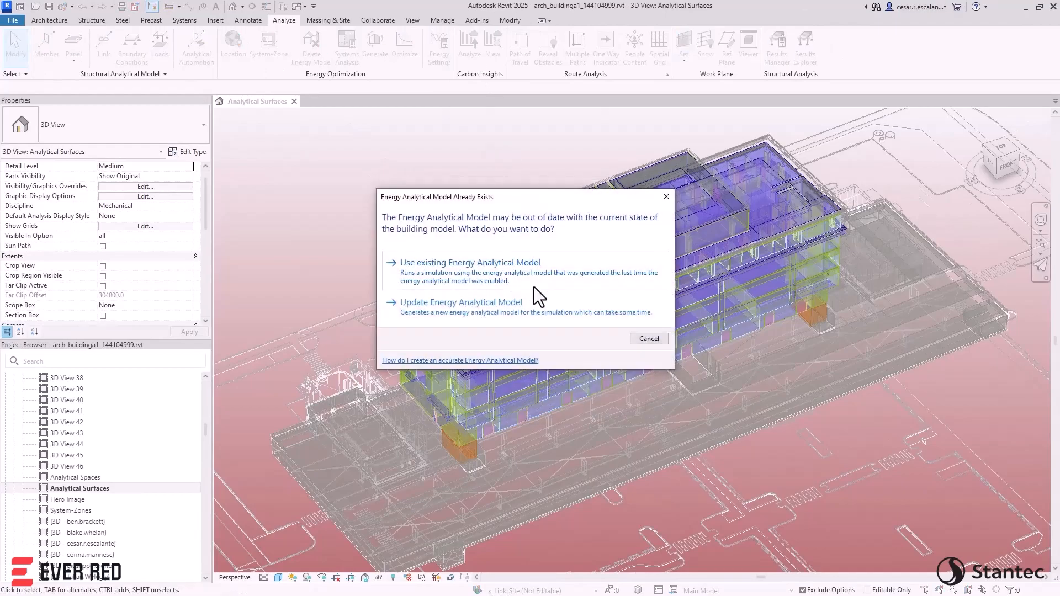
left_click(470, 262)
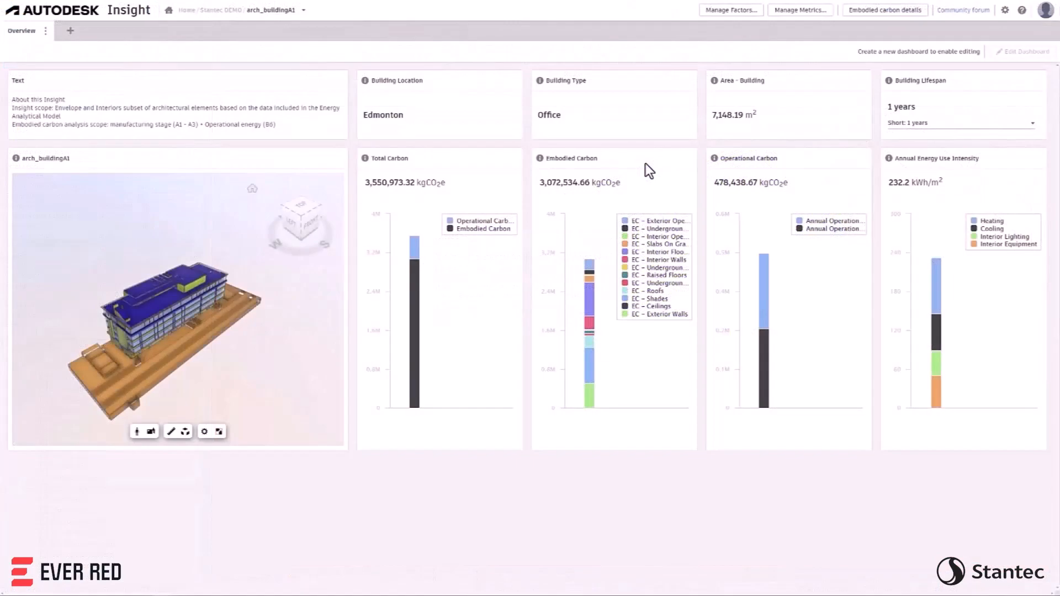
mouse_move(590, 356)
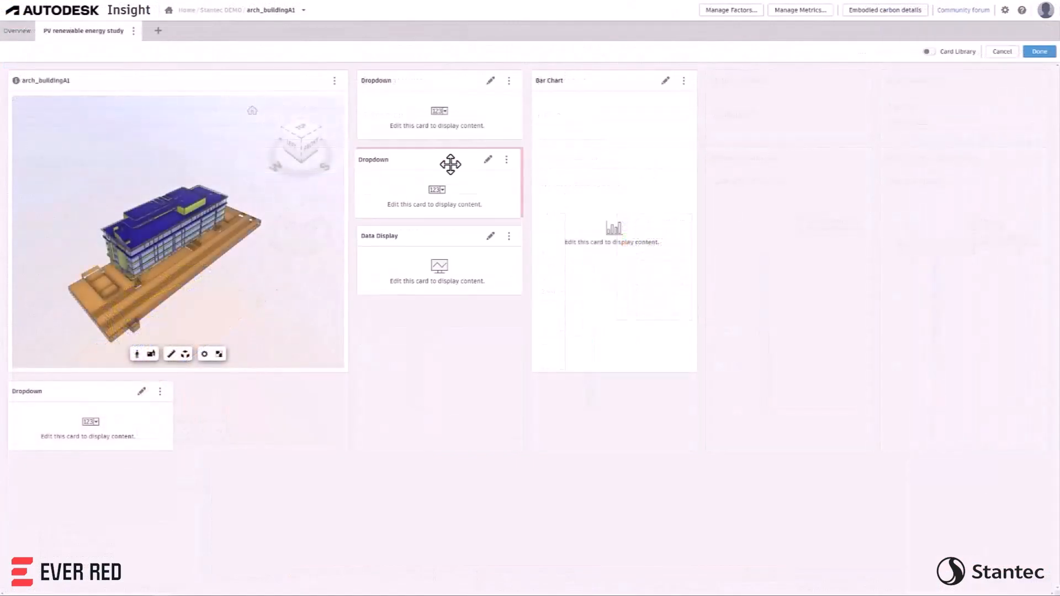
Step: Add a Dropdown card from the Card Library using PV System Efficiency Ratio data
left_click(929, 51)
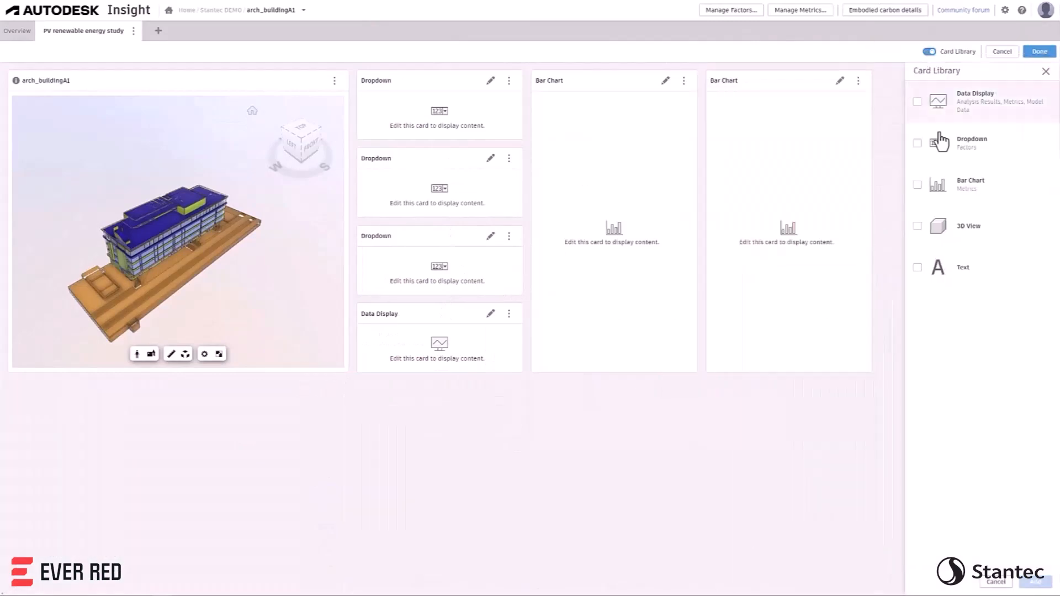
left_click(491, 80)
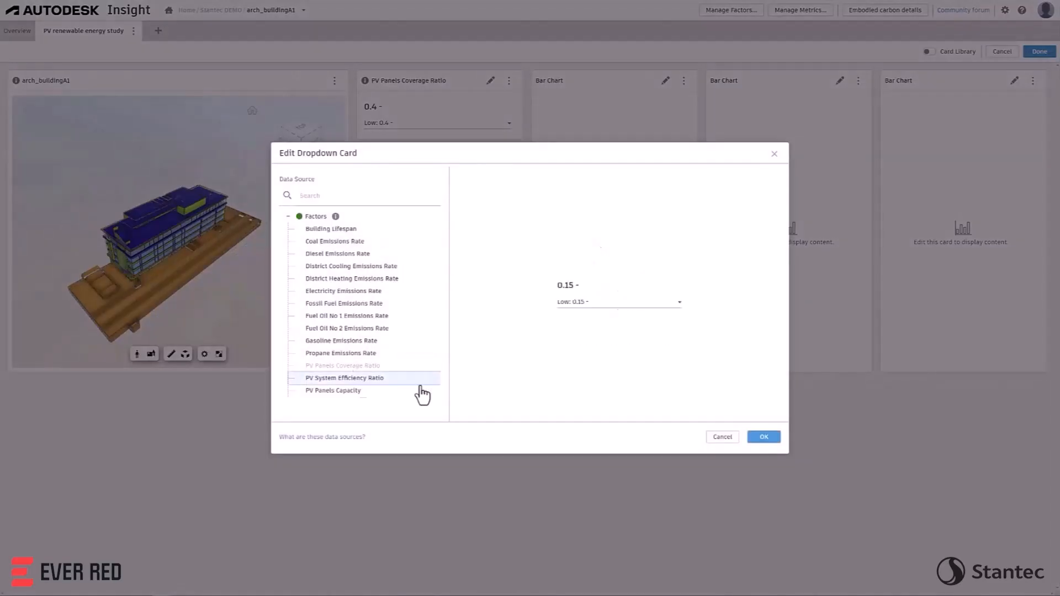
left_click(763, 437)
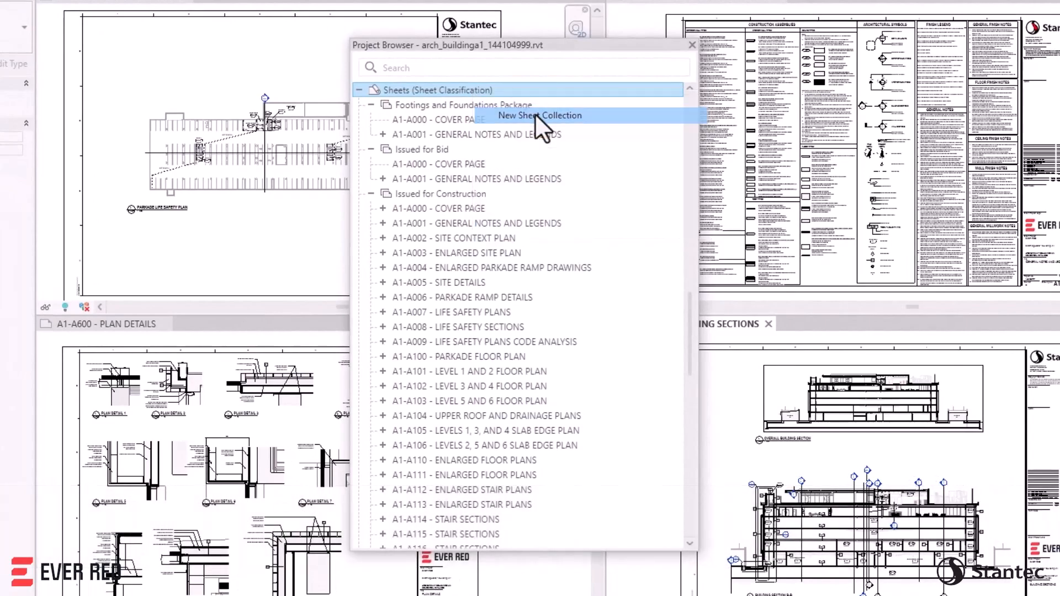
Step: Create the Addendum 1 collection, renumber the duplicated cover sheet, and open a 'stair' detail
left_click(539, 115)
type("Addendum 1")
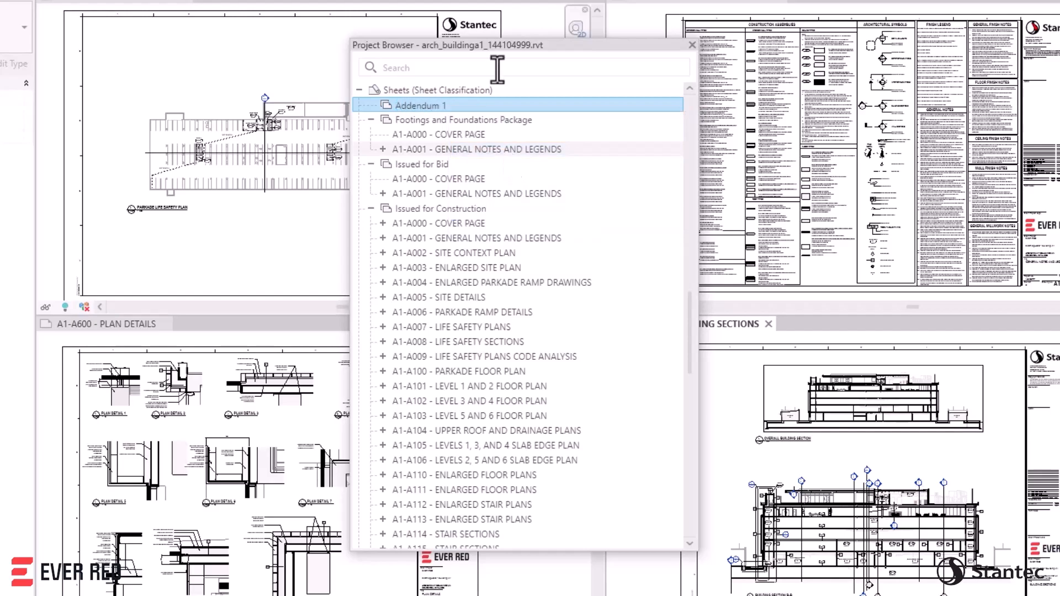
mouse_move(629, 156)
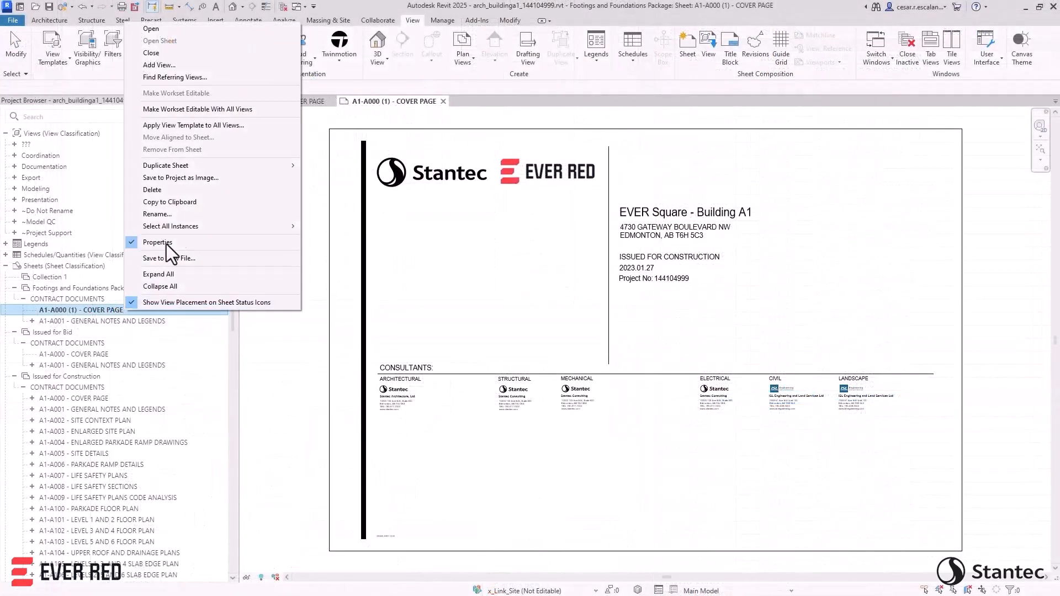
left_click(156, 214)
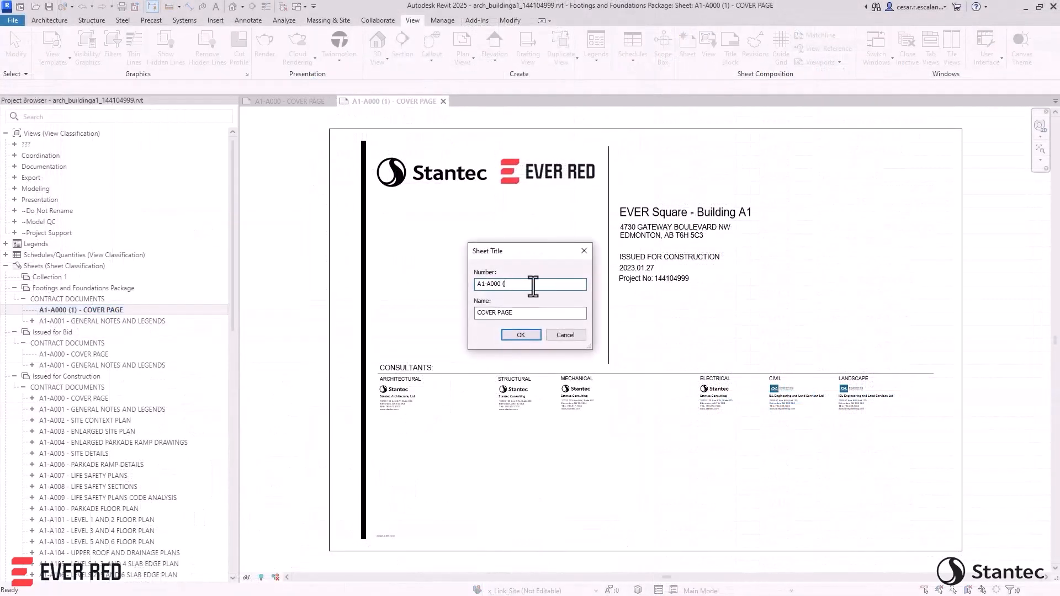
left_click(520, 335)
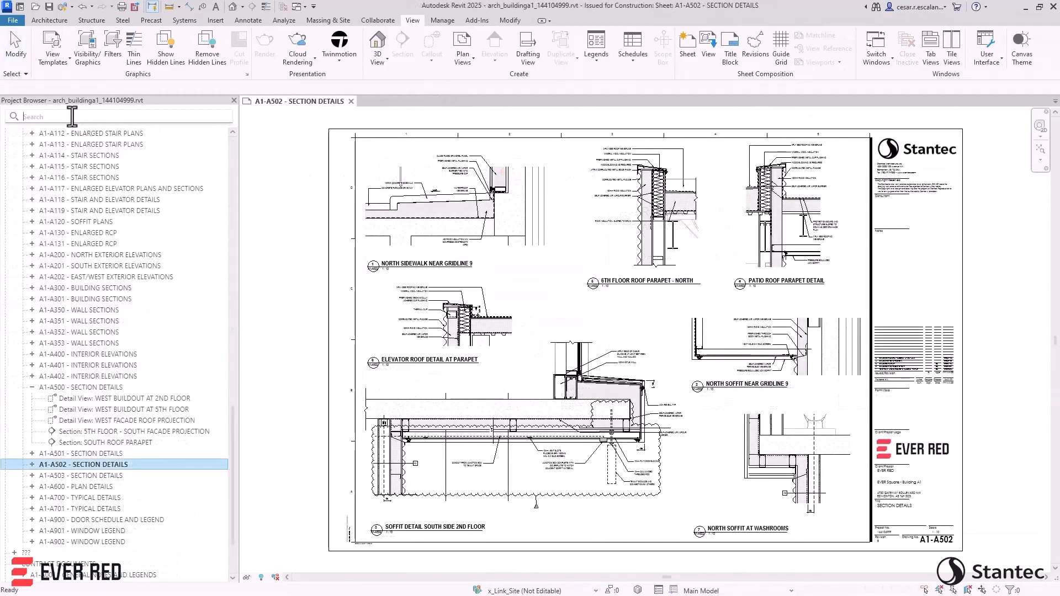
type("stair detail")
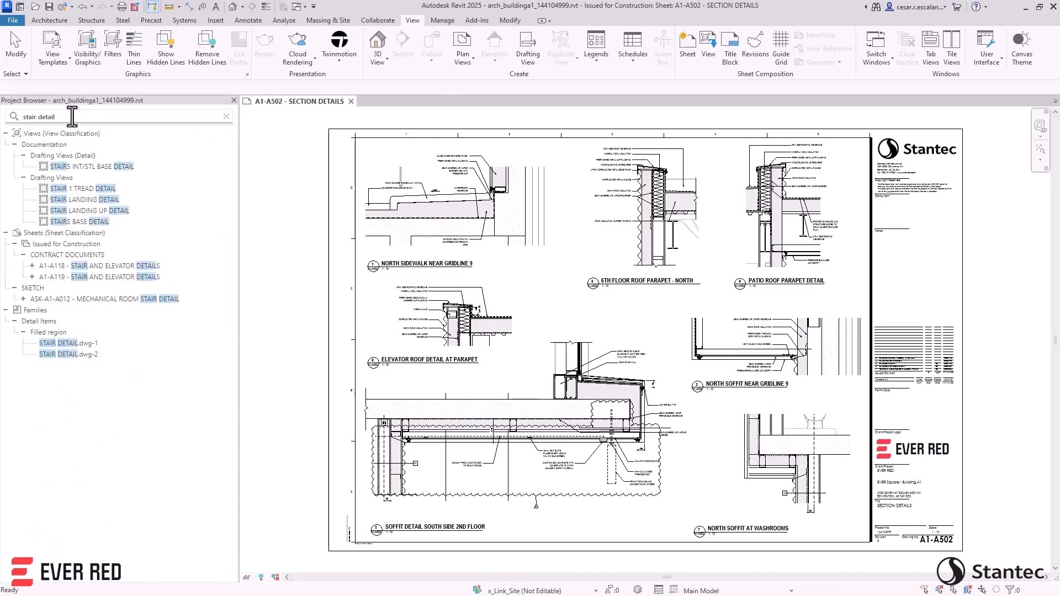
double_click(82, 222)
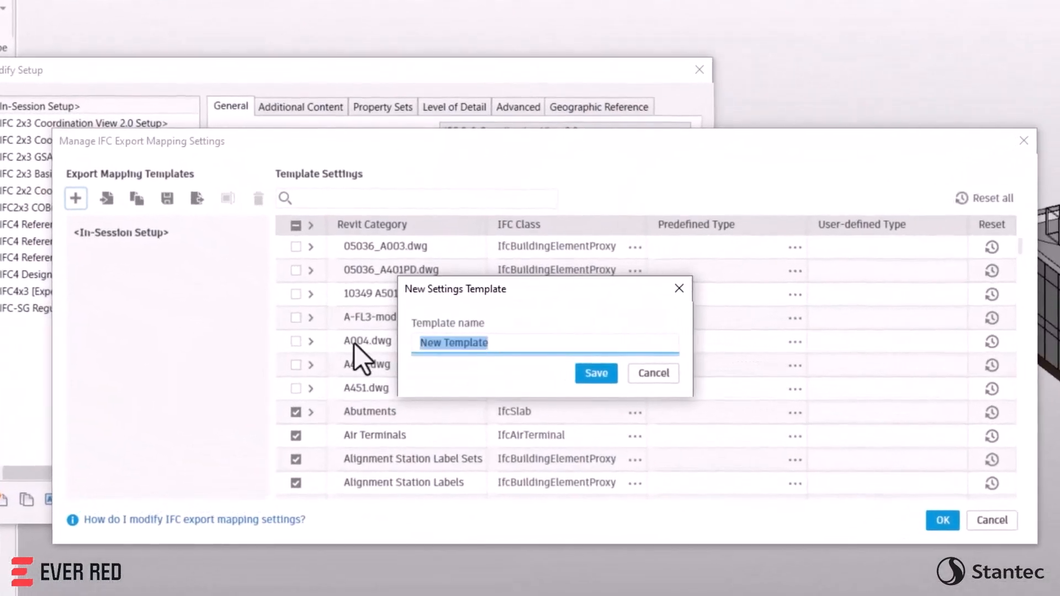
Step: Map Walls to IfcWall SOLIDWALL in template IFC-Export-1, then choose a STEP file to link
type("IFC-Export-")
left_click(417, 199)
type("w")
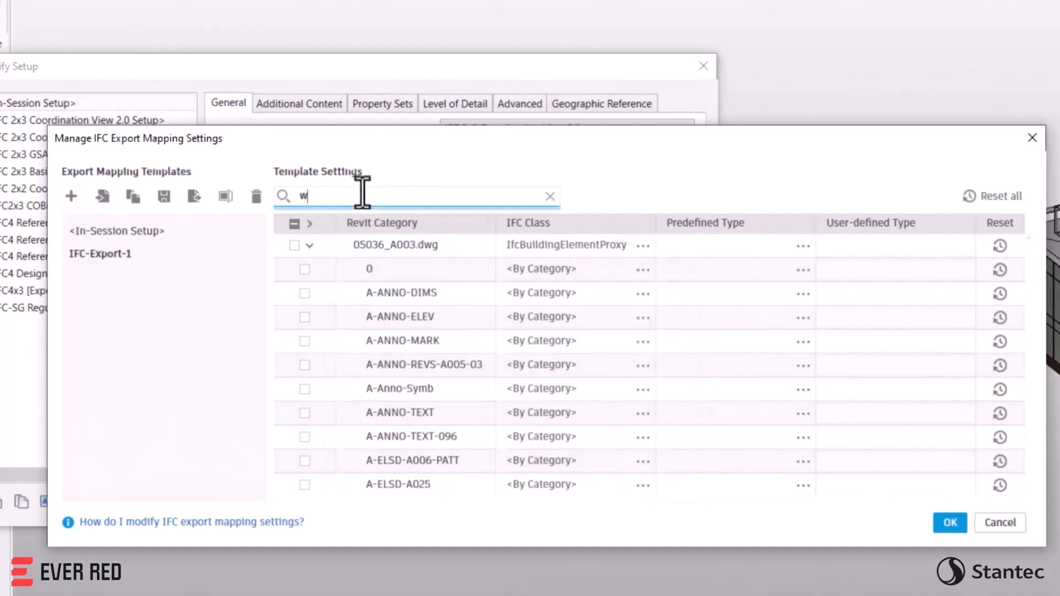
type("alls")
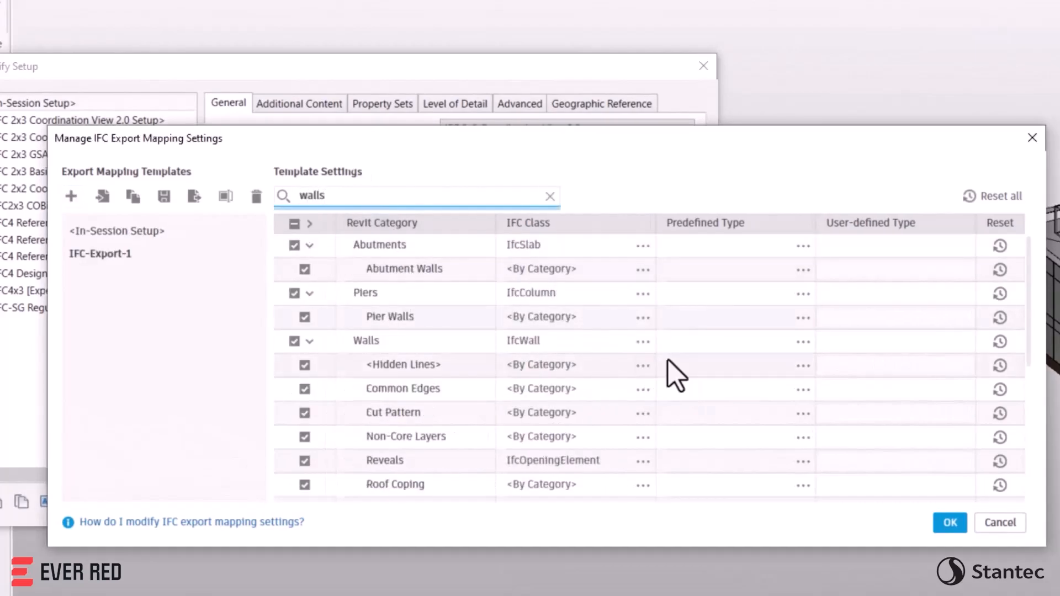
left_click(642, 341)
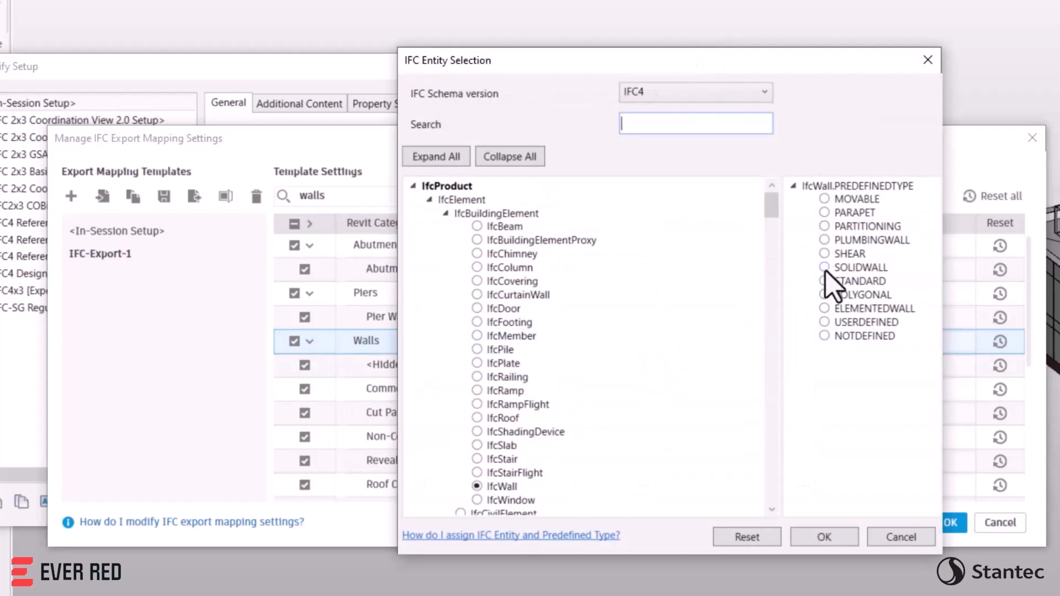
left_click(823, 537)
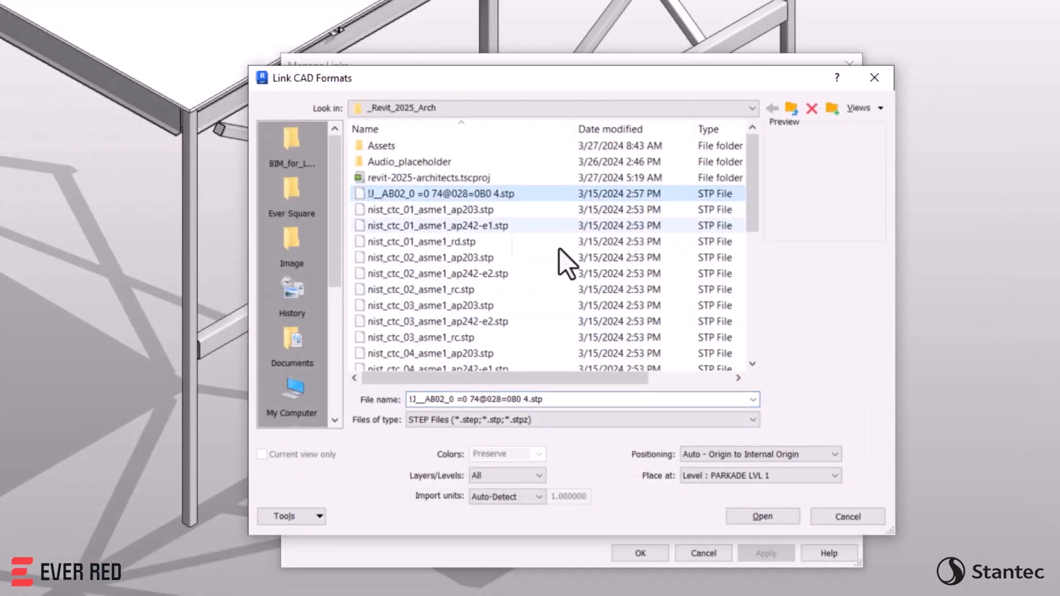
left_click(762, 517)
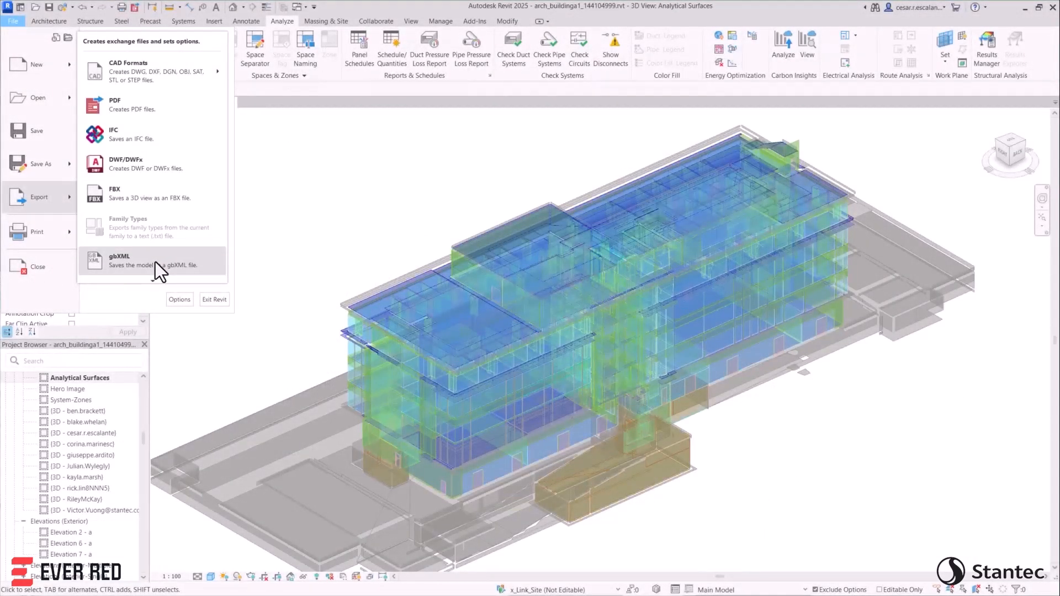
Step: Define the project location from the survey point using GIS code NSRS11.Amtrak-NECCS21
key("Escape")
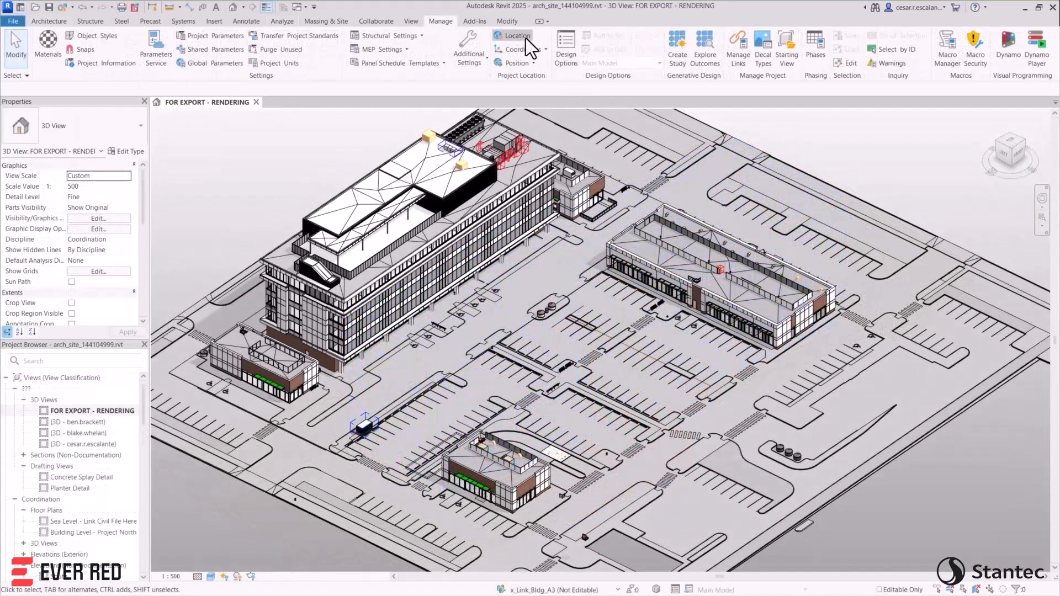
left_click(517, 35)
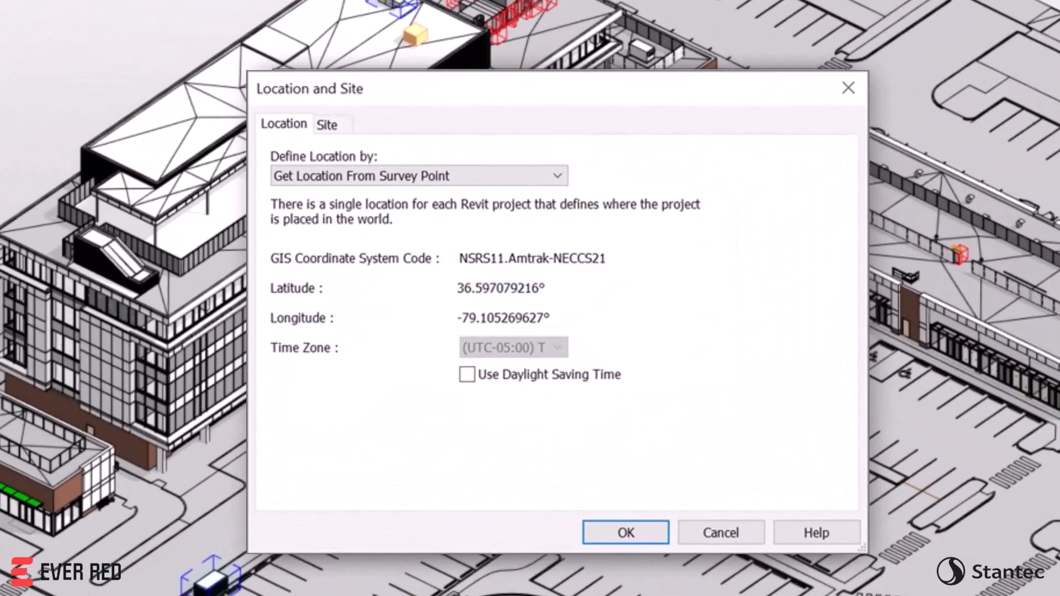
left_click(624, 533)
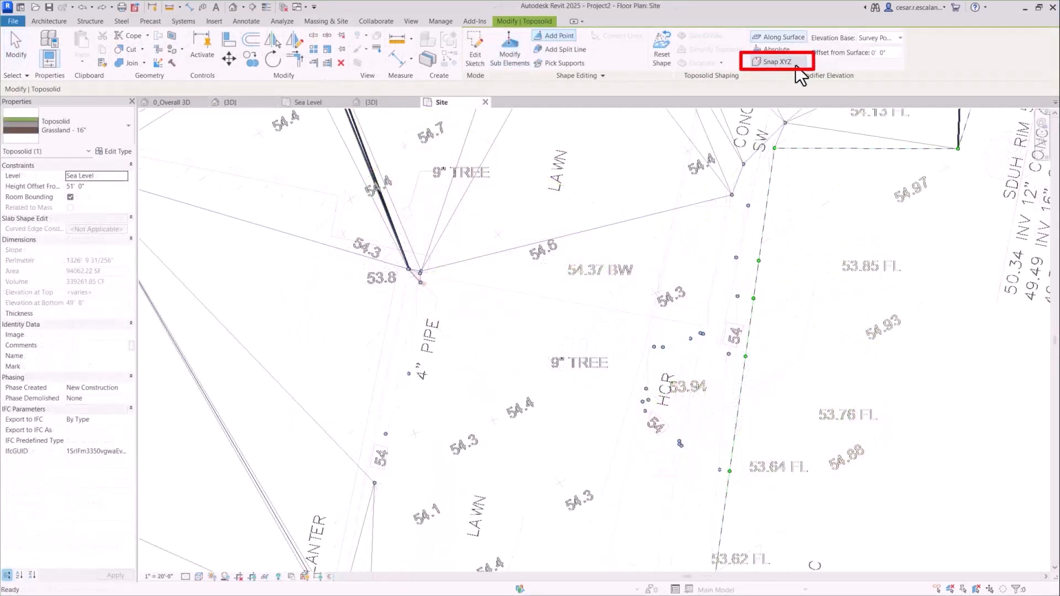
Step: Enable Snap XYZ and add a toposolid shape point near the 9" TREE label
left_click(776, 61)
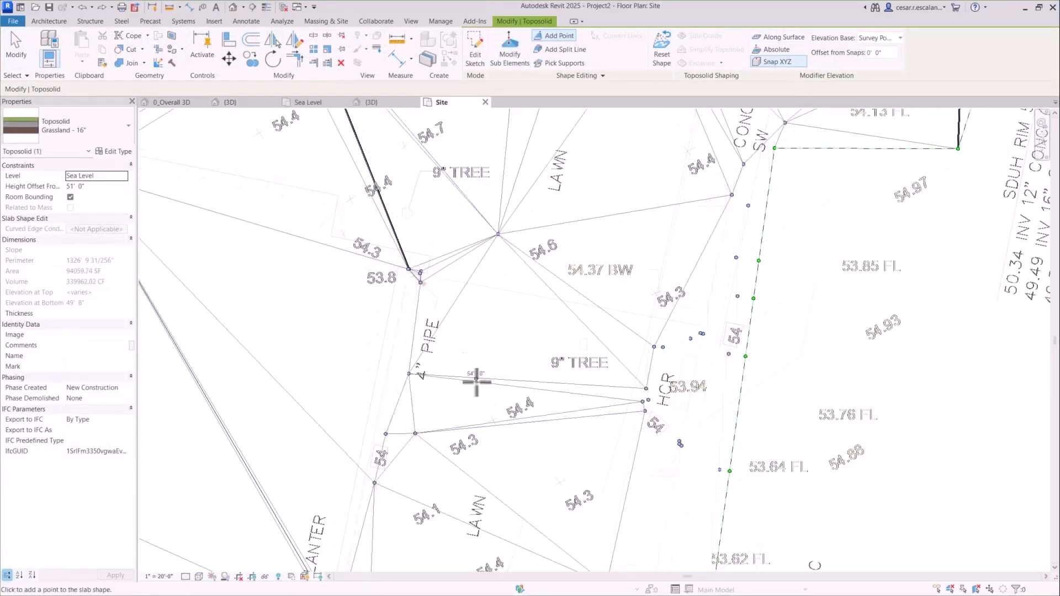
left_click(687, 150)
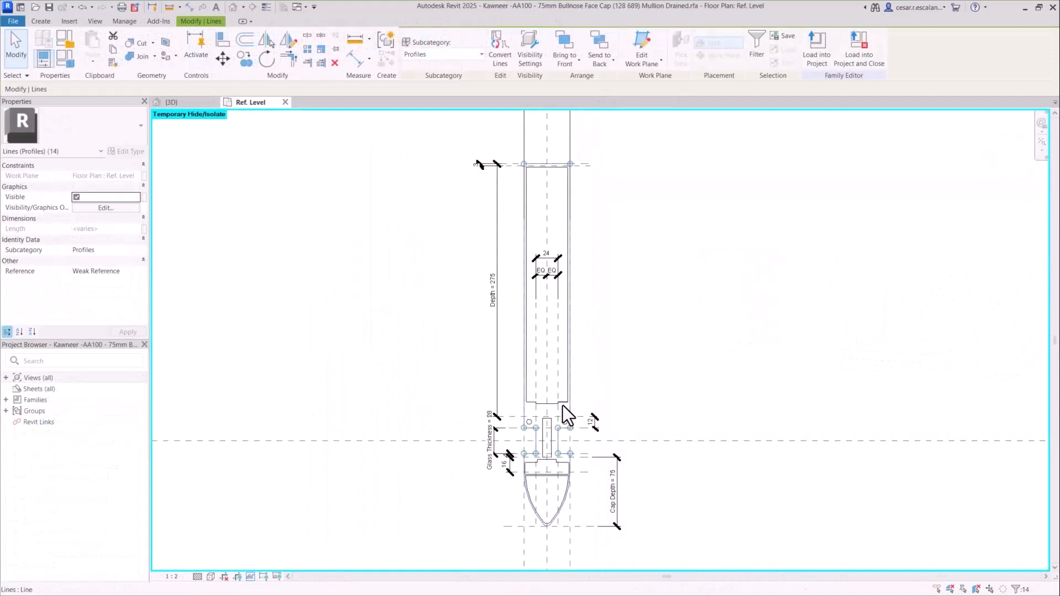
Step: Select a profile line of the bullnose face cap mullion to isolate
left_click(172, 102)
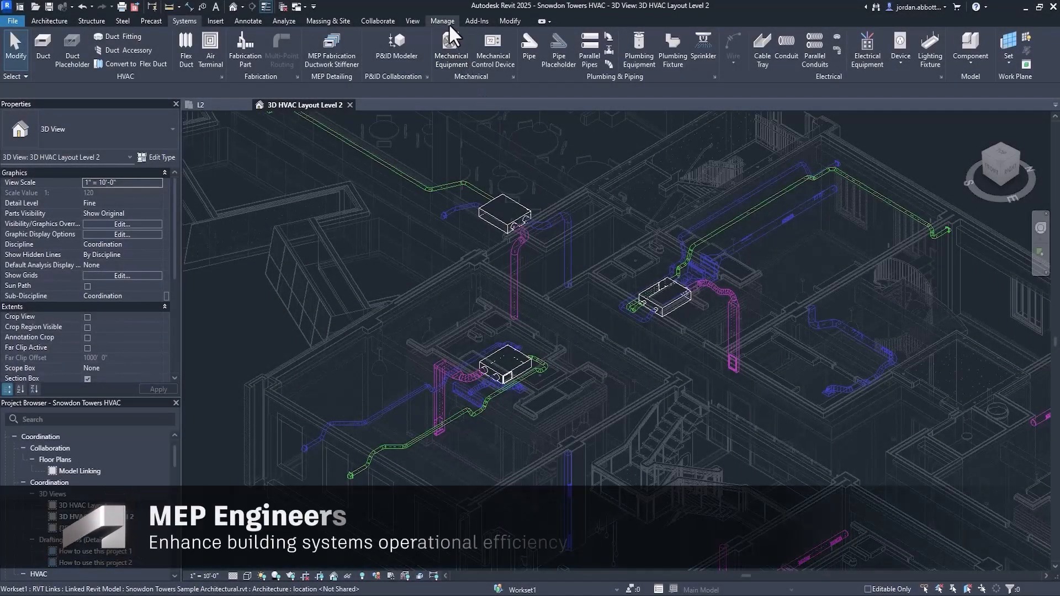
Step: View the Large Assembly Hall Occupancy hourly values in Building Operating Schedules
left_click(386, 50)
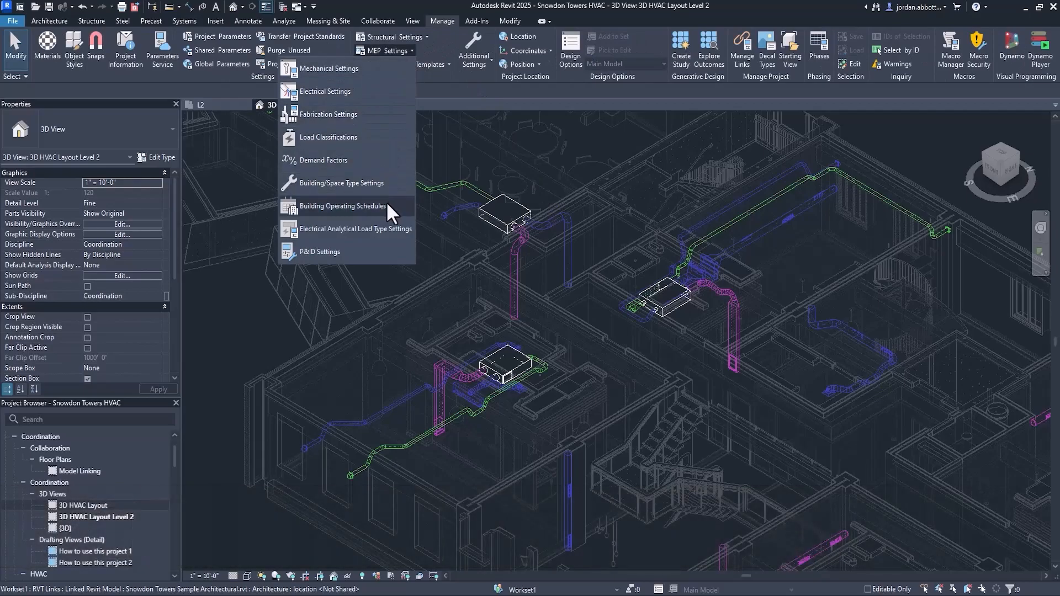
left_click(343, 206)
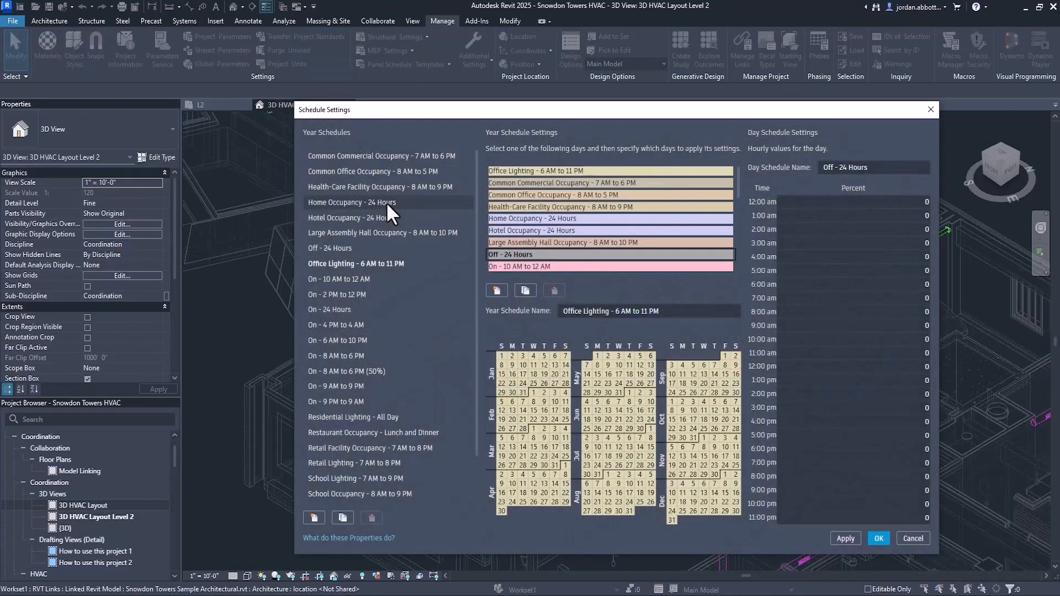
left_click(382, 233)
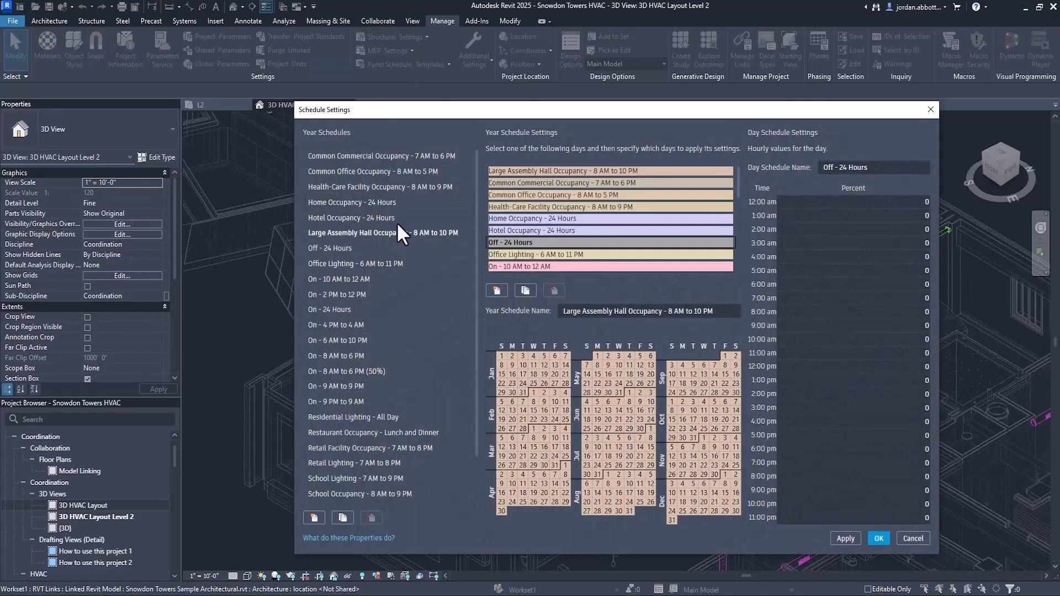
left_click(608, 170)
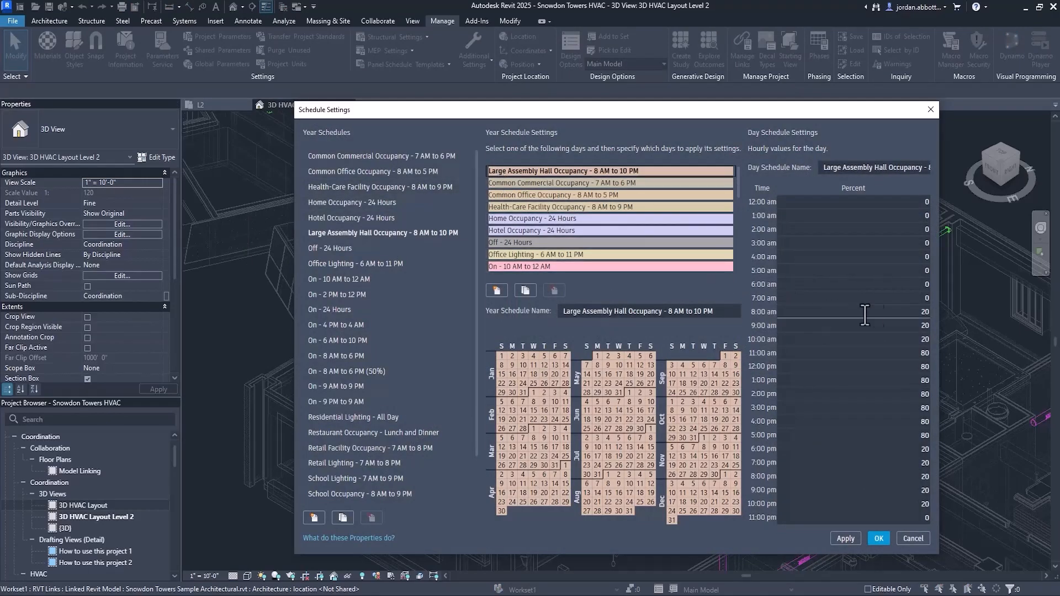
mouse_move(928, 319)
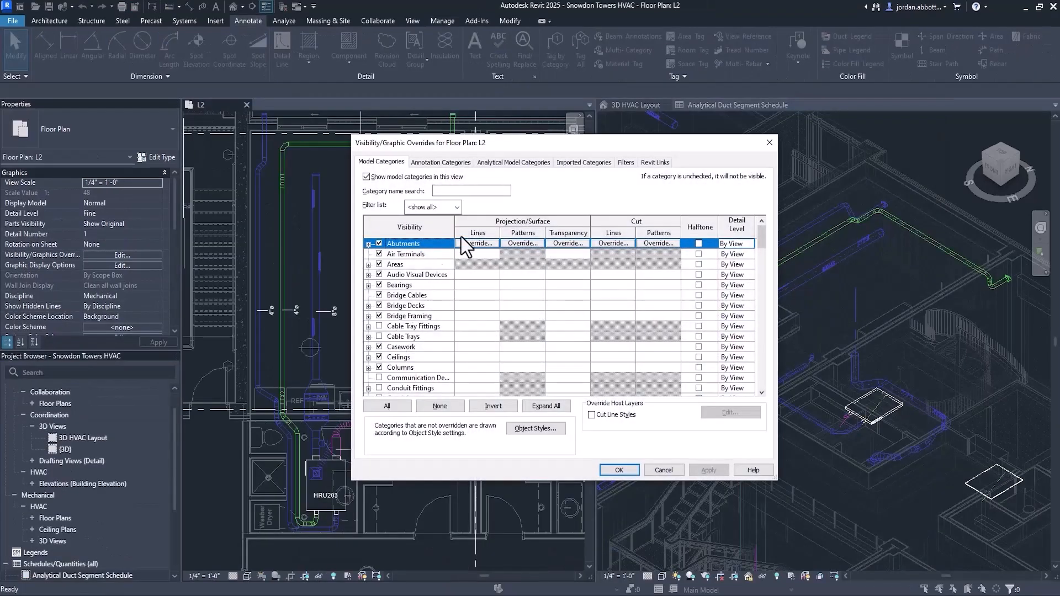
Step: Show Analytical Model Categories and select the 100 CFM analytical duct segment
left_click(514, 162)
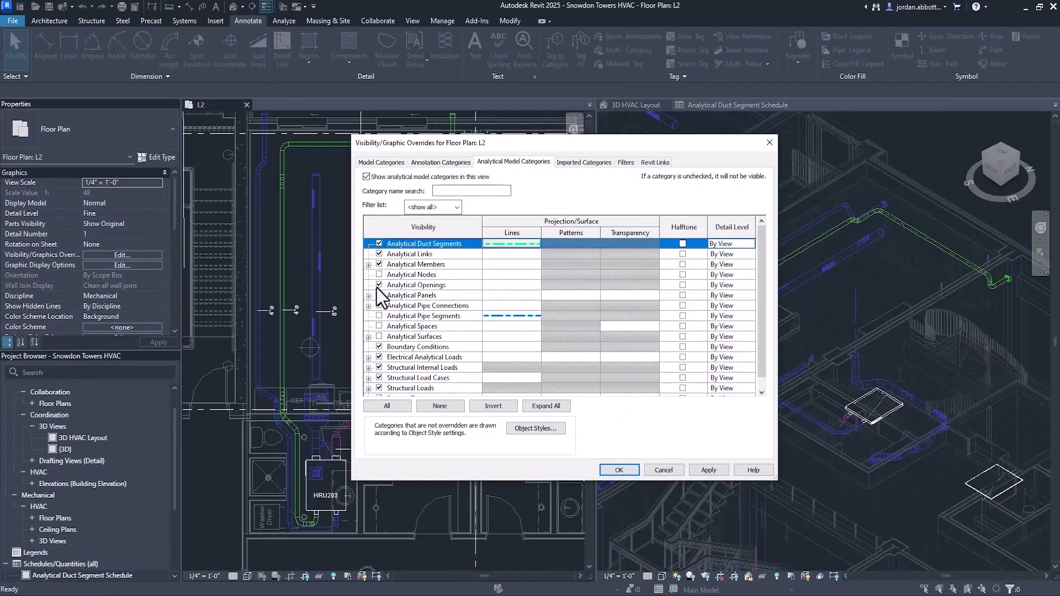
left_click(618, 470)
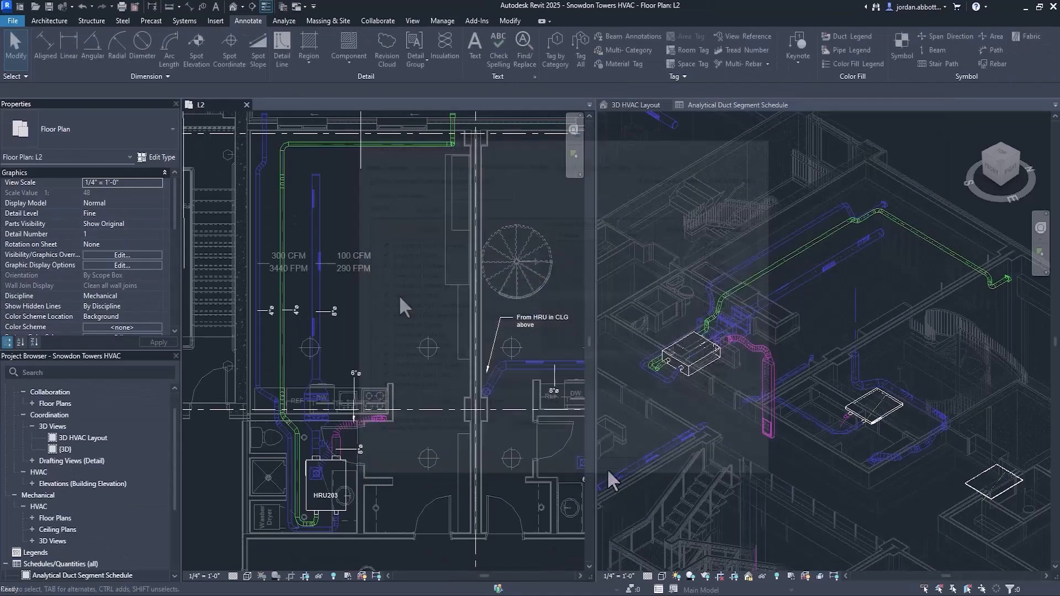
left_click(353, 262)
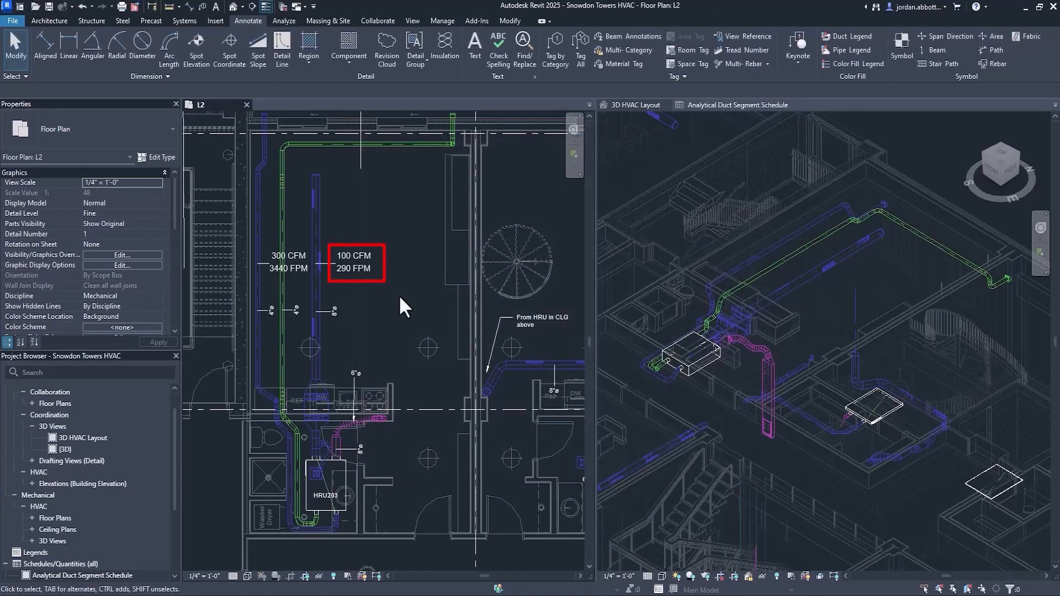
left_click(737, 105)
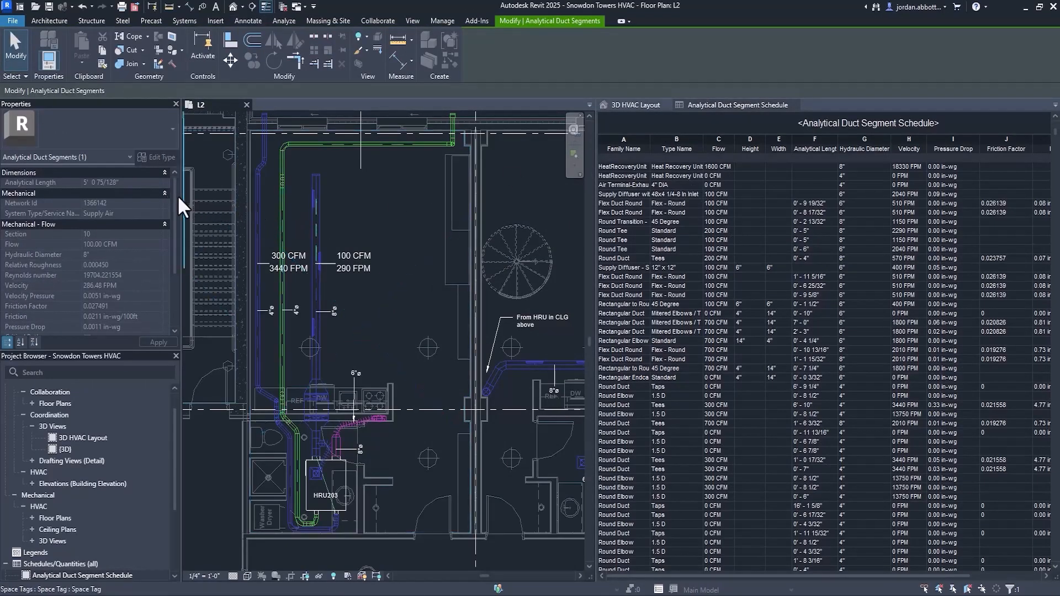
scroll("down", 3)
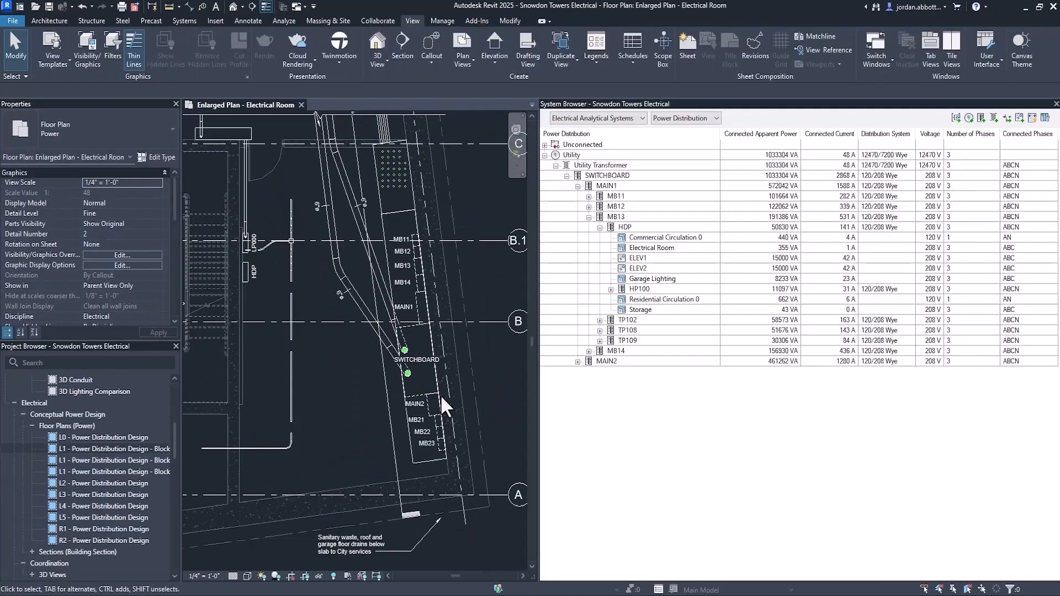
Step: Select the Storage load and Ethernet Switch, then open the Data Panel template's options
left_click(640, 310)
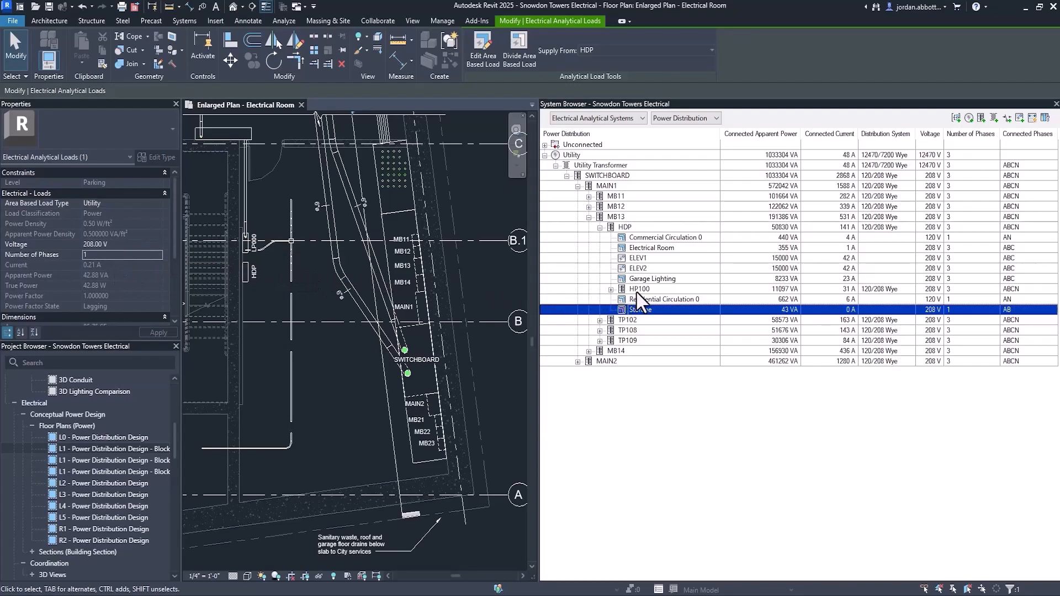
left_click(639, 289)
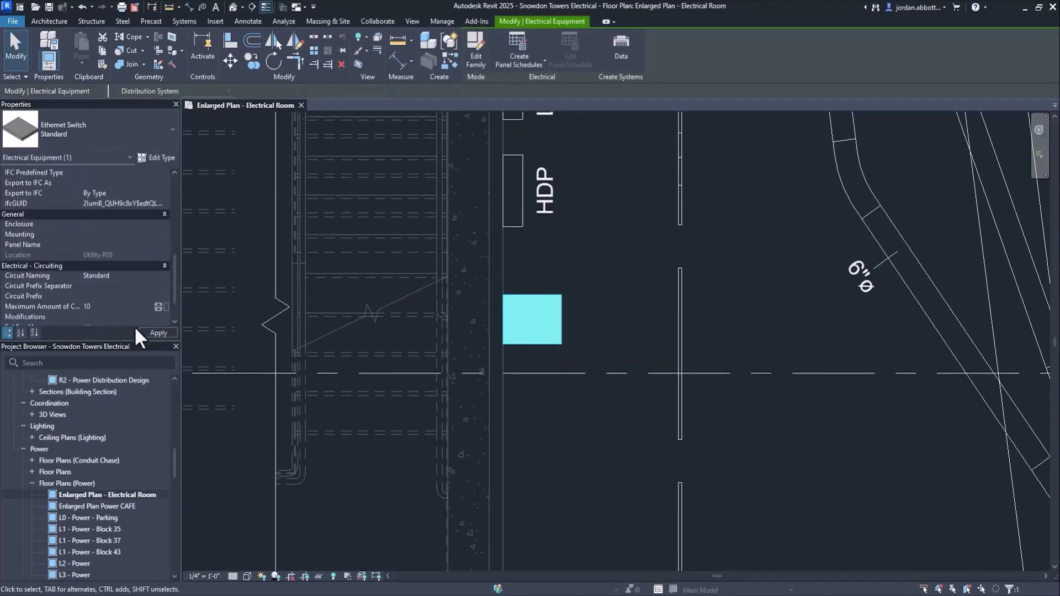
left_click(518, 51)
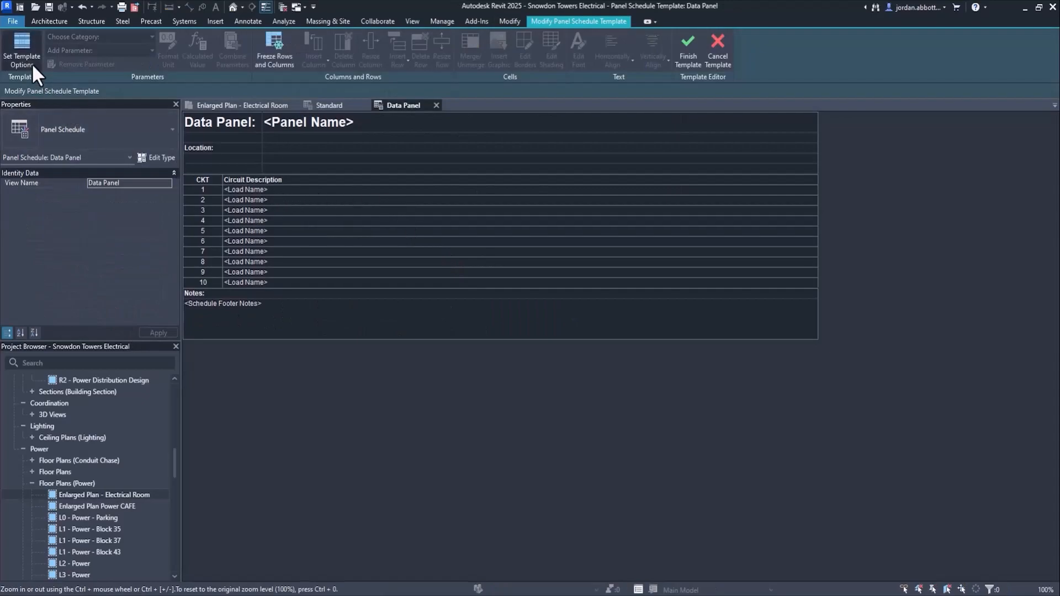
left_click(21, 51)
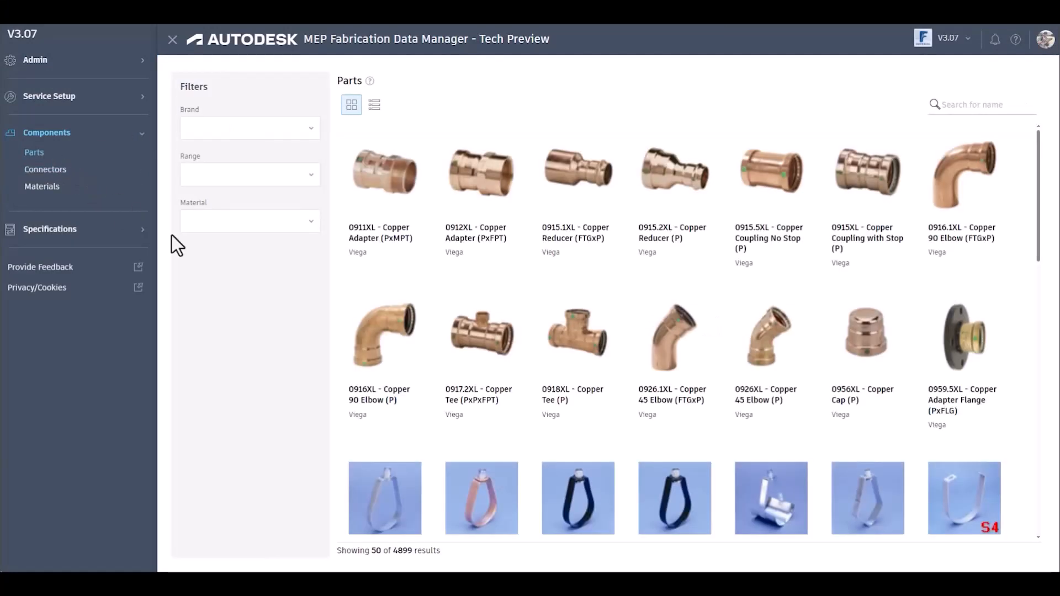
Step: Open the 0916XL Copper 90 Elbow part and view its geometry information
left_click(384, 336)
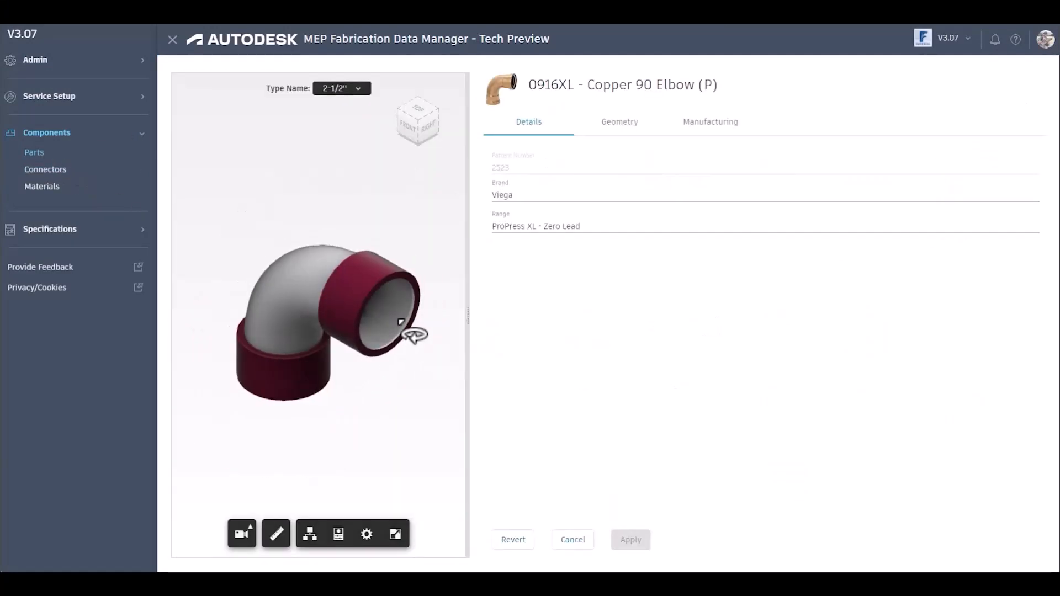
left_click(618, 122)
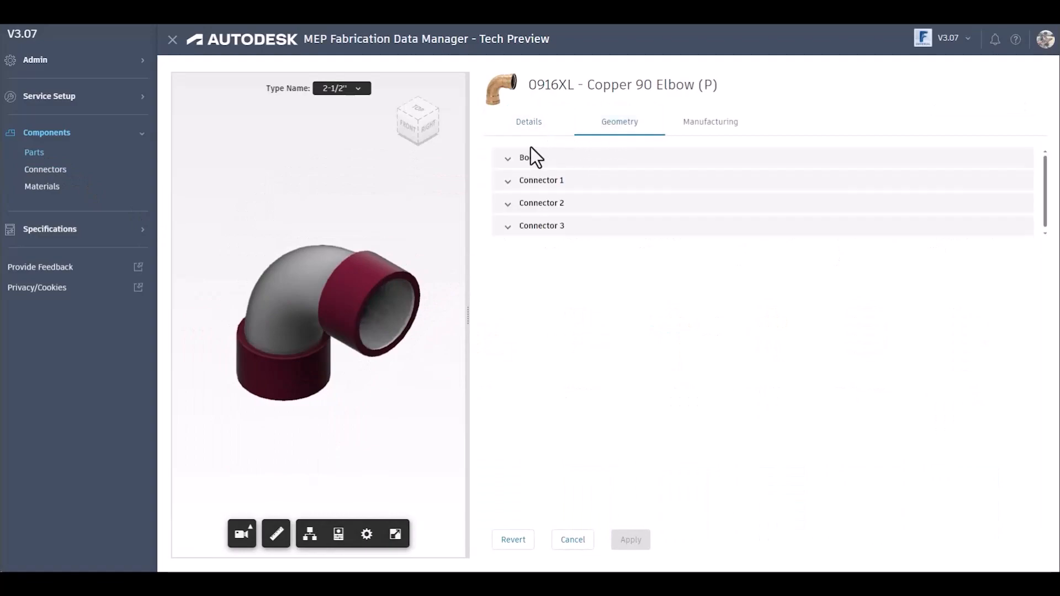
left_click(524, 157)
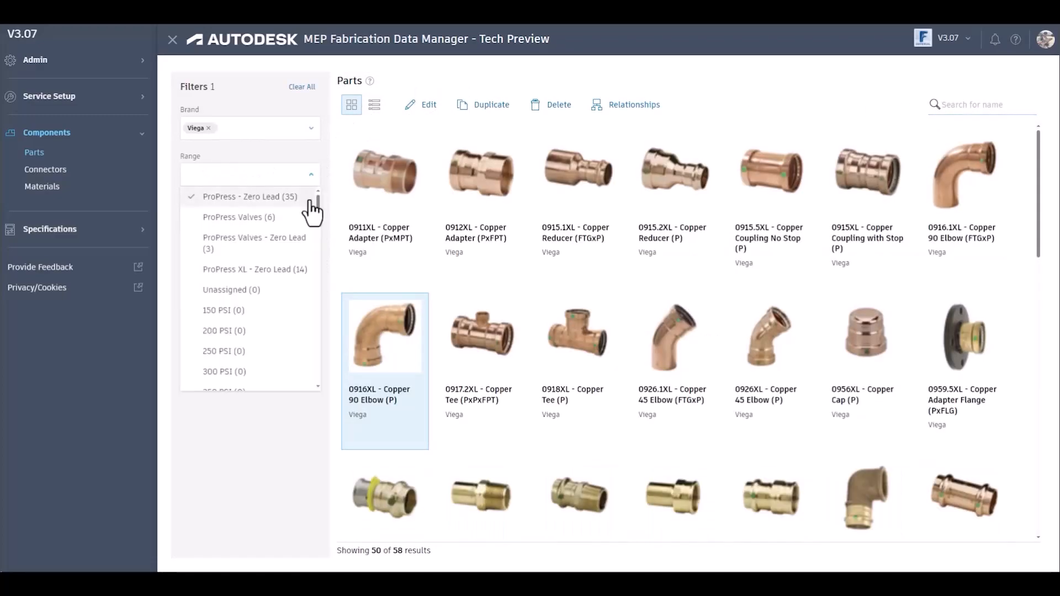
Step: Filter parts to ProPress XL - Zero Lead in list view, then generate and upload an elbow thumbnail
left_click(254, 269)
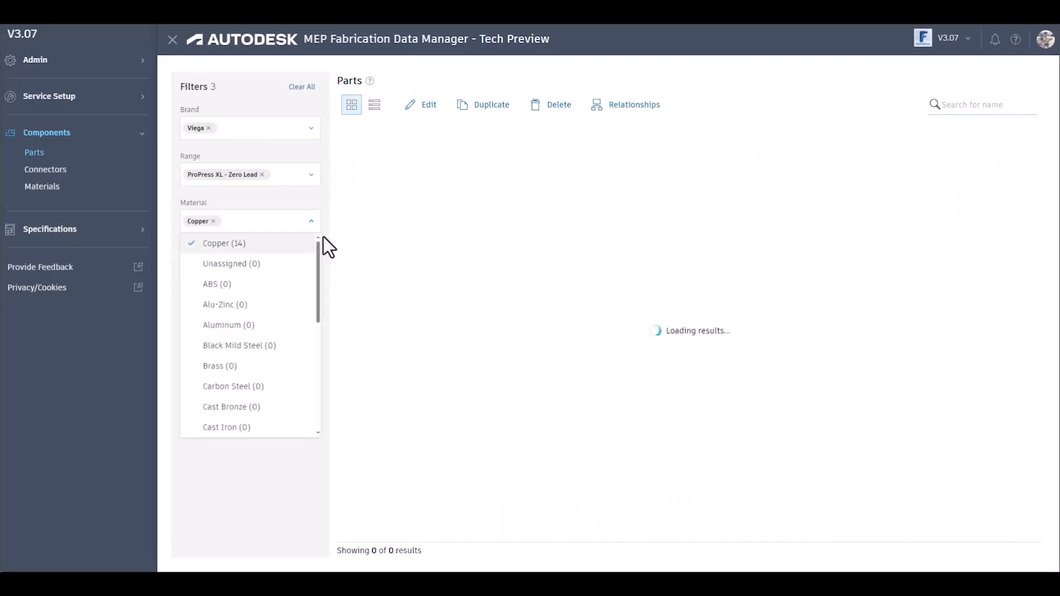
left_click(374, 105)
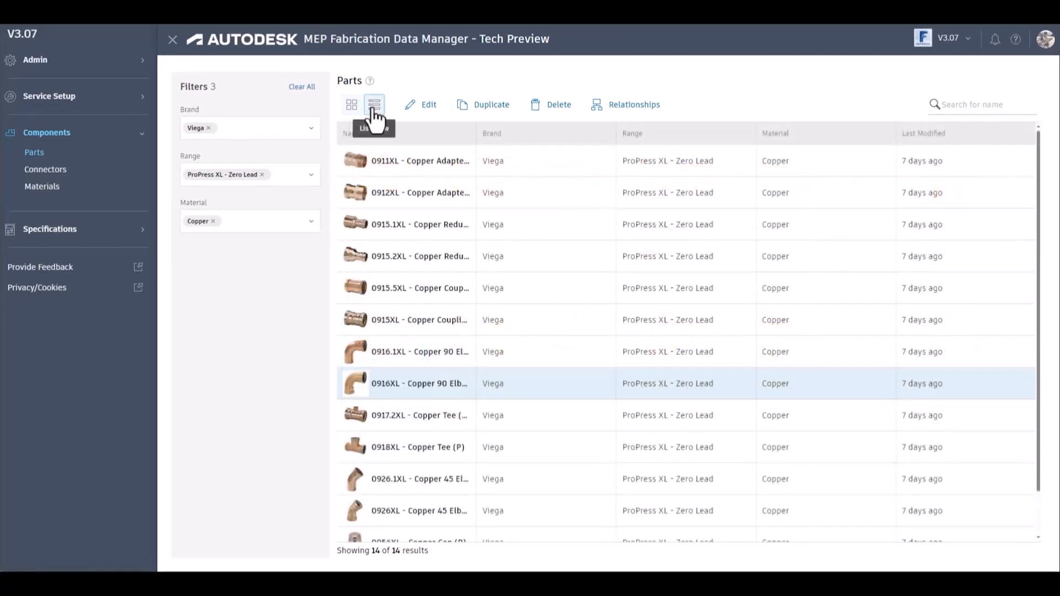
left_click(351, 104)
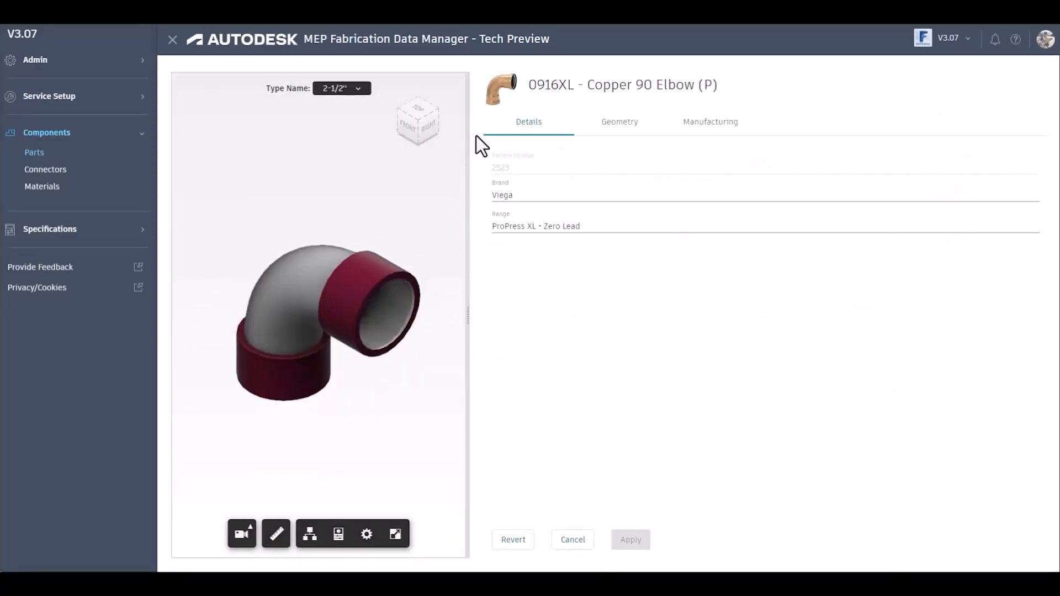
left_click(500, 91)
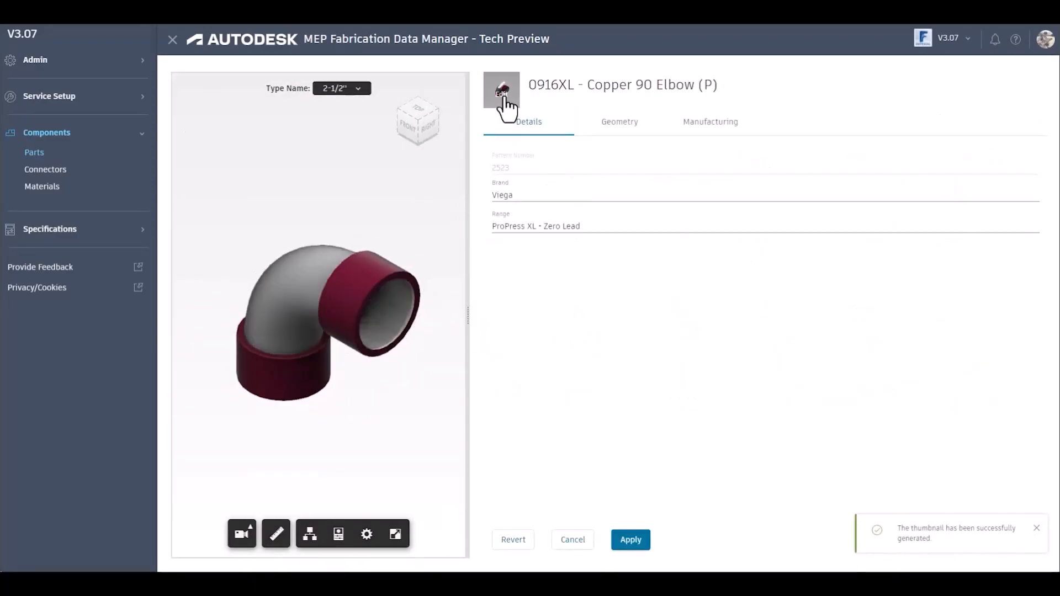
left_click(500, 91)
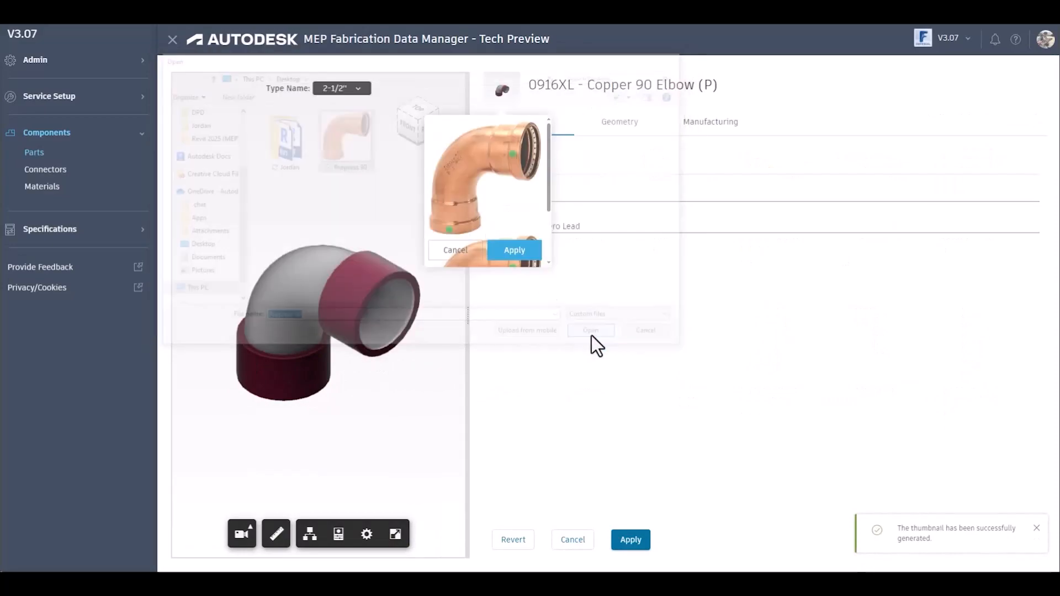
left_click(513, 250)
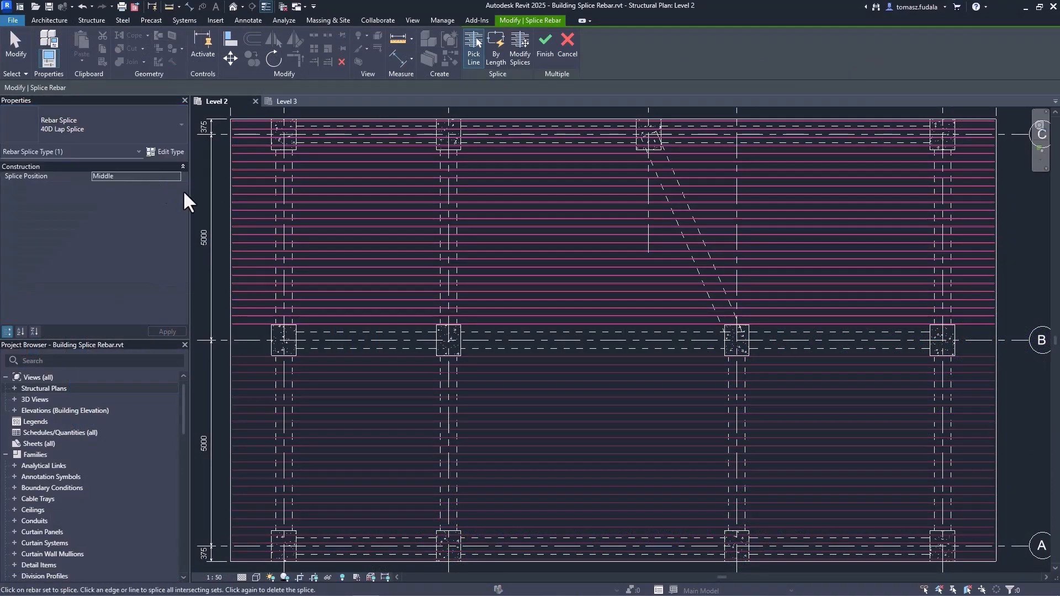
mouse_move(699, 278)
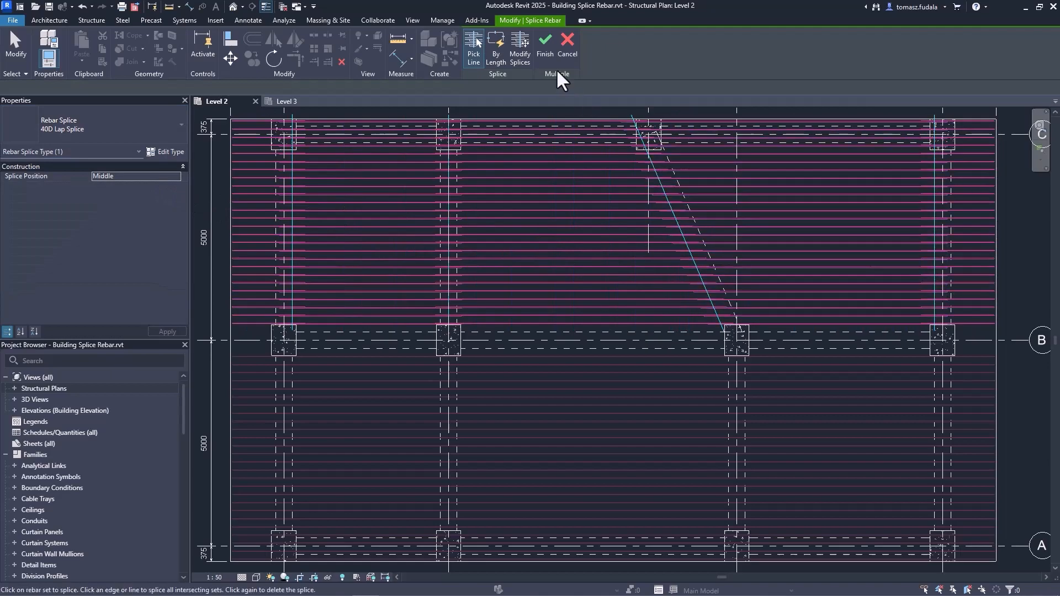
Step: Finish the 40D lap splice along the diagonal line and reselect the rebar set
left_click(545, 44)
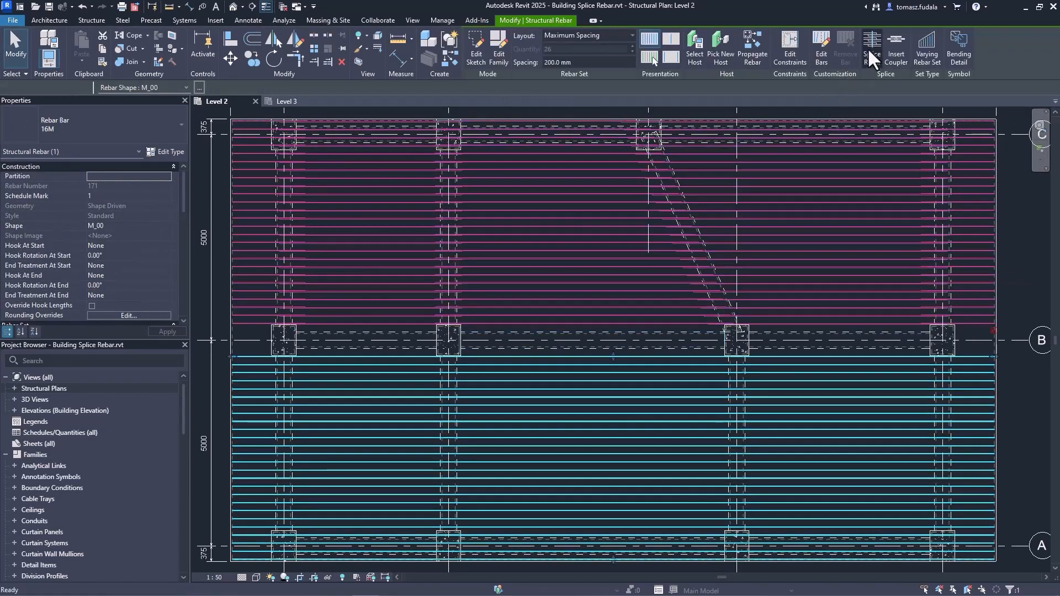
left_click(873, 47)
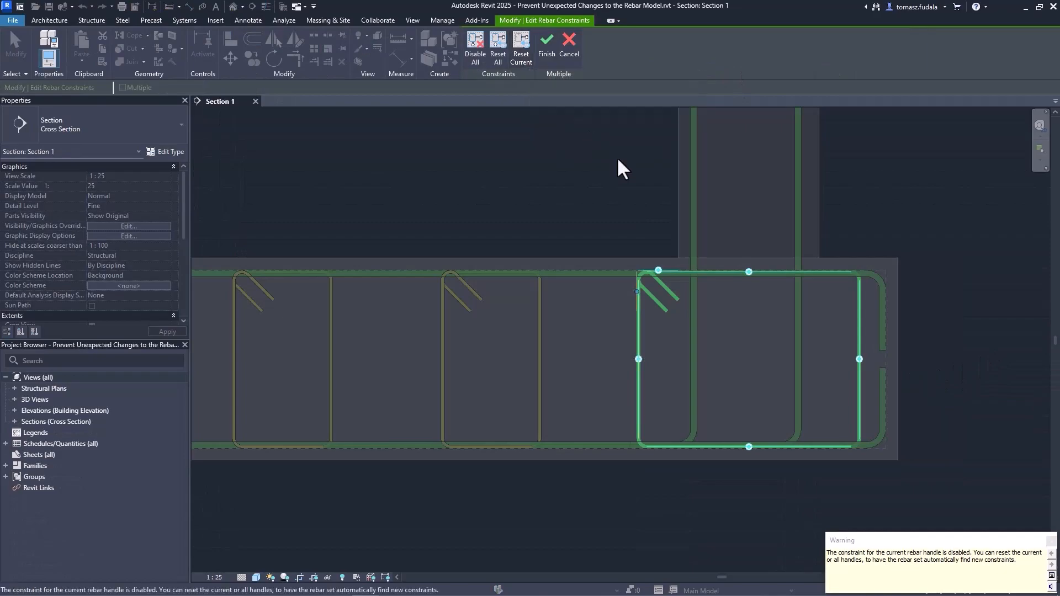
mouse_move(546, 40)
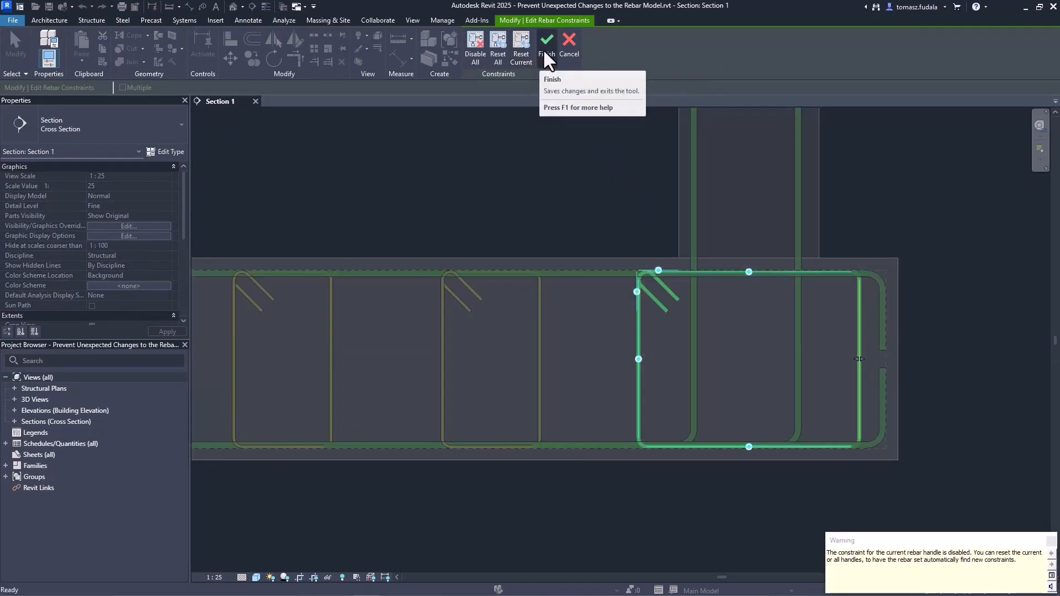
Step: Finish editing rebar constraints, keeping the handle constraint disabled
left_click(547, 44)
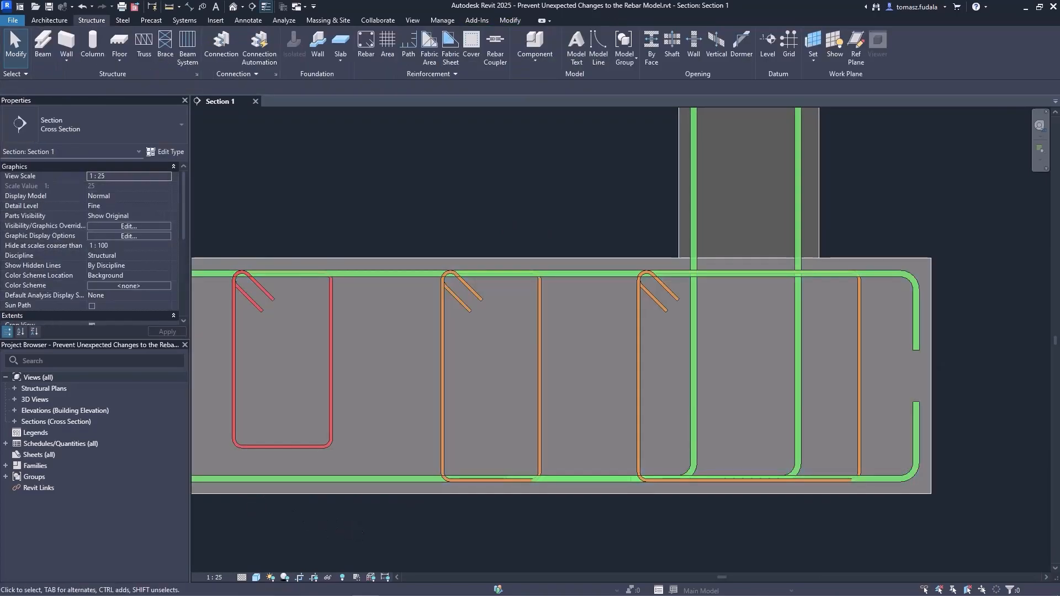
left_click(382, 53)
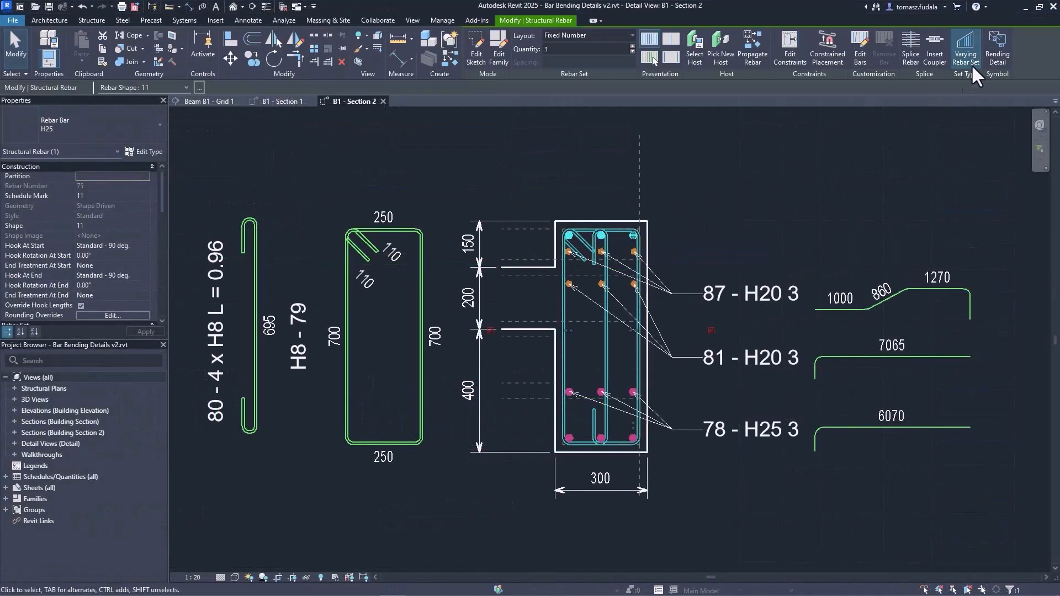
Step: Place a bending detail beside bar set 71, pick its type, and select the trapezoidal bar's detail
left_click(998, 48)
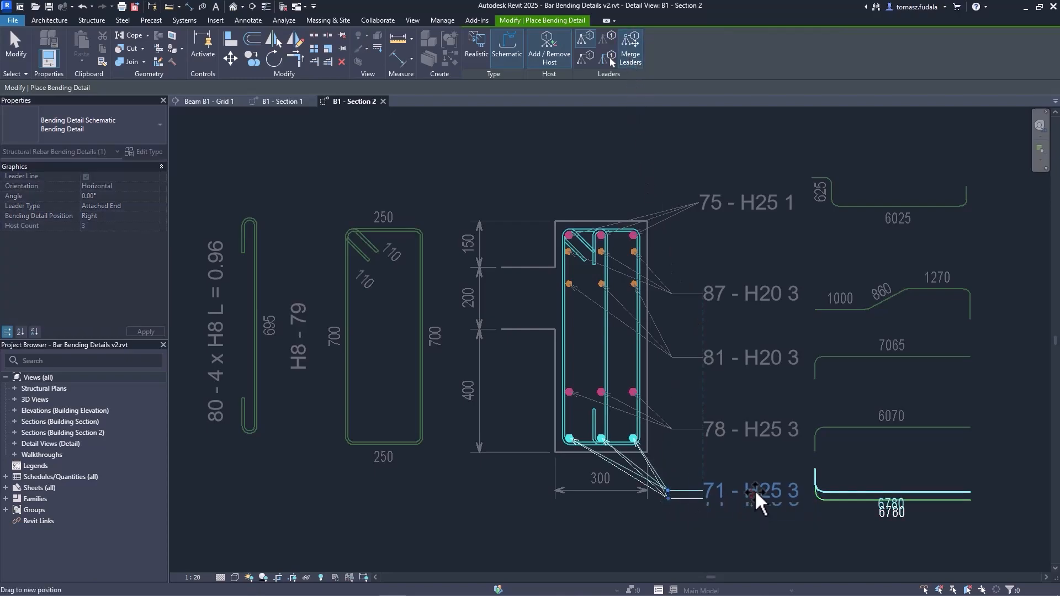
left_click(158, 124)
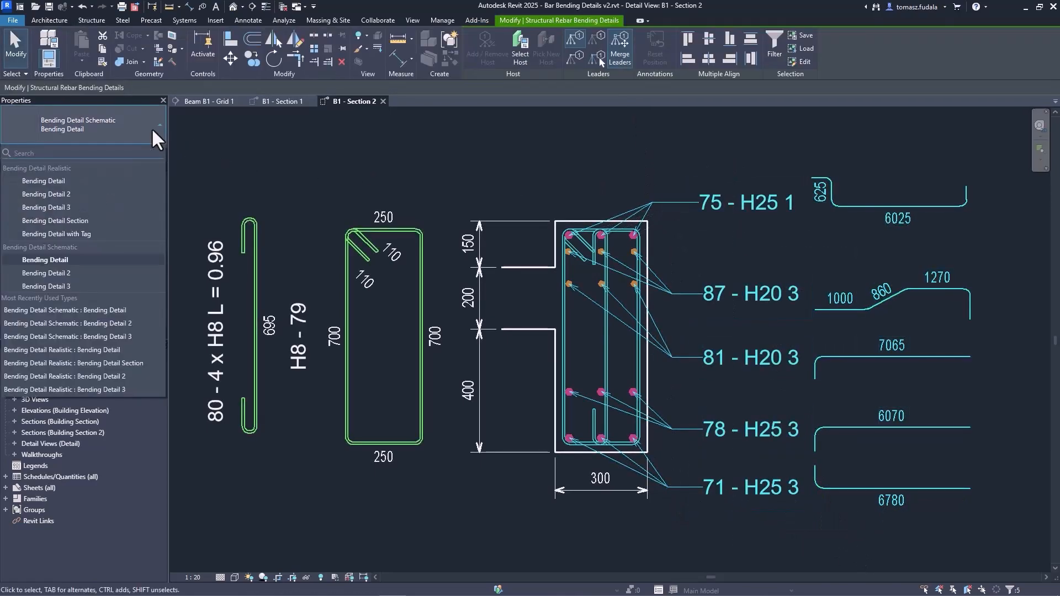
left_click(48, 273)
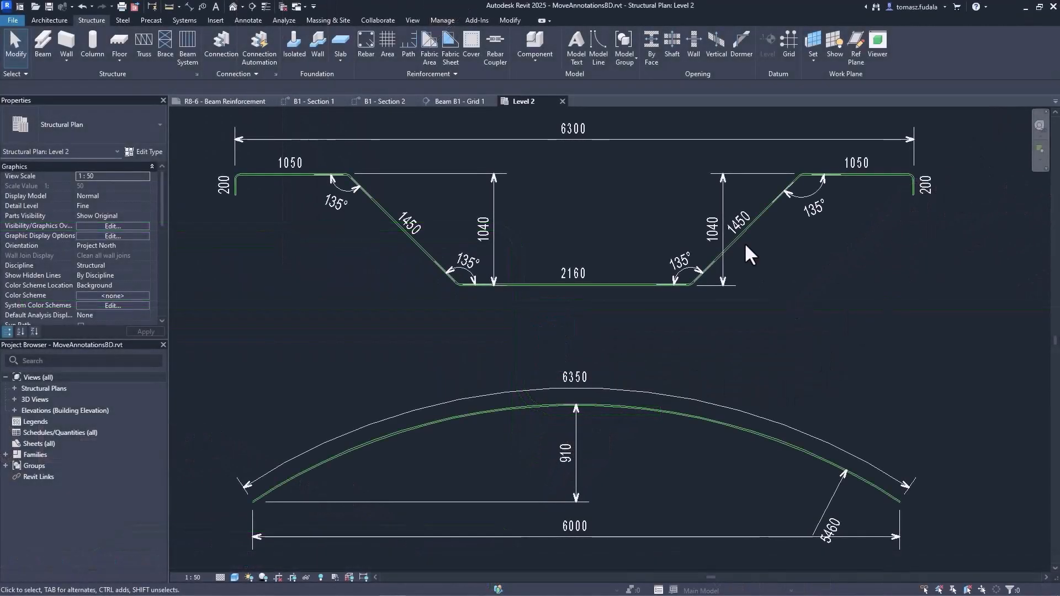
left_click(813, 206)
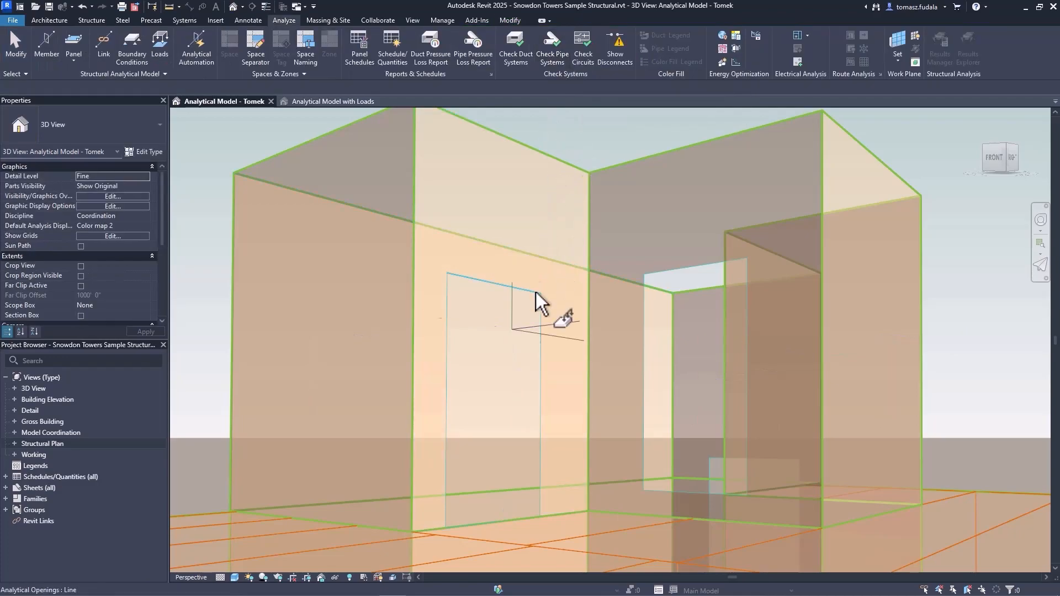
Step: Align the local Z axes of the front and right analytical wall panels, then select a beam member
left_click(497, 203)
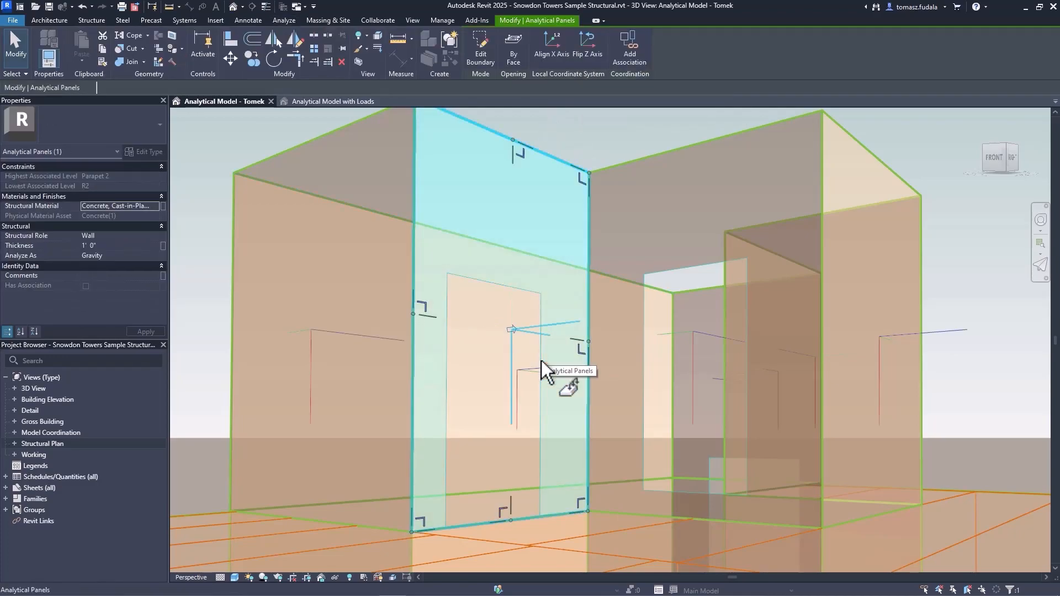
left_click(872, 203)
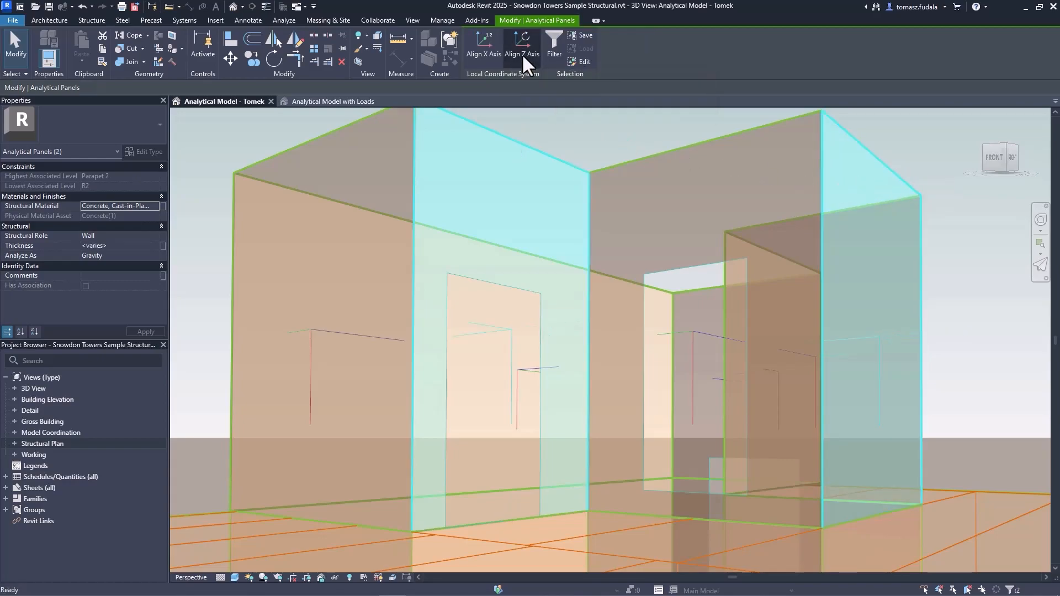
left_click(545, 129)
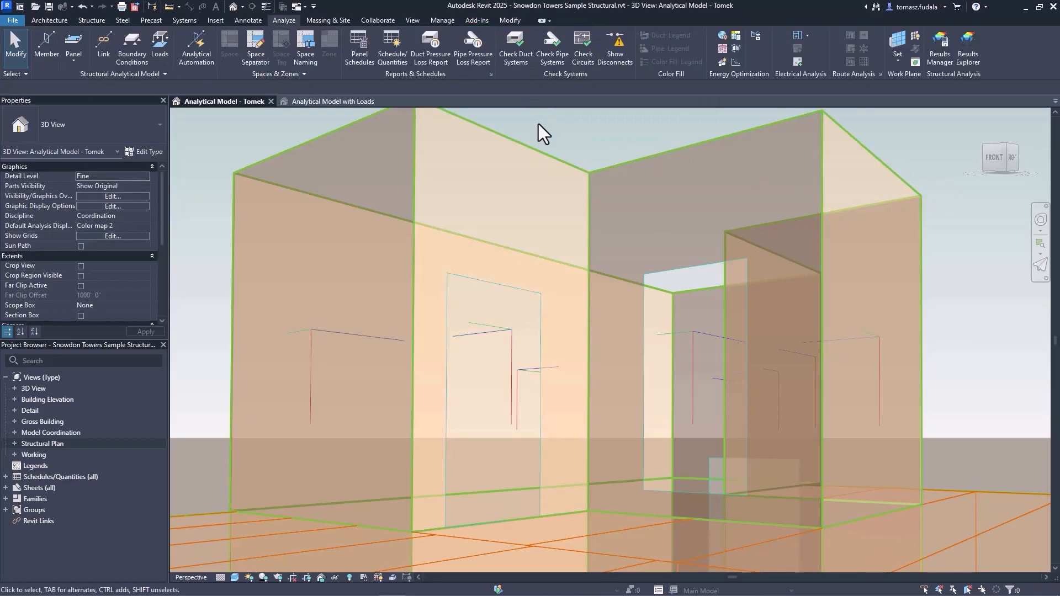
left_click(480, 297)
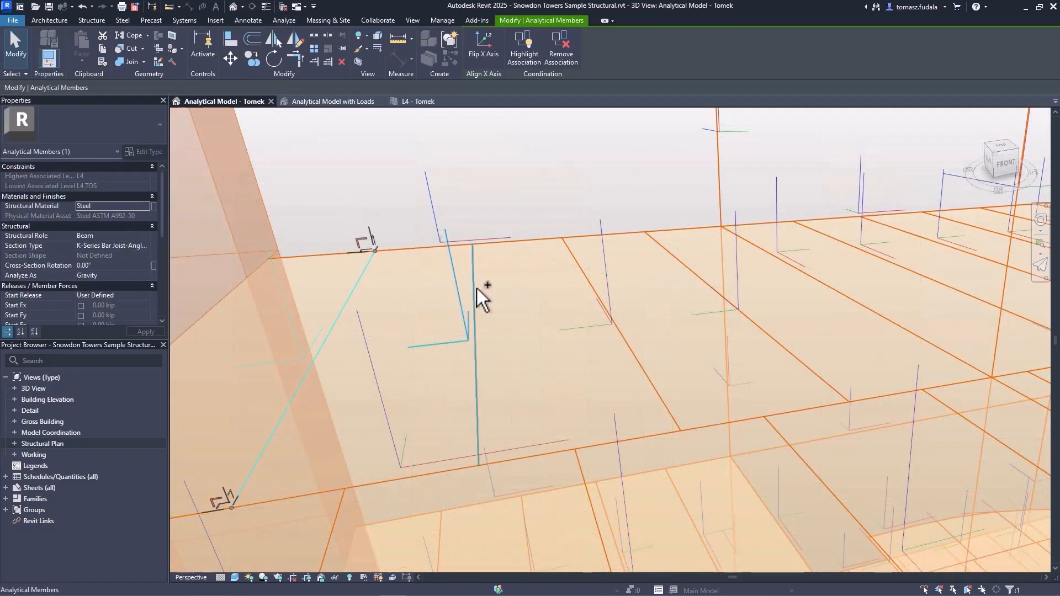
left_click(662, 240)
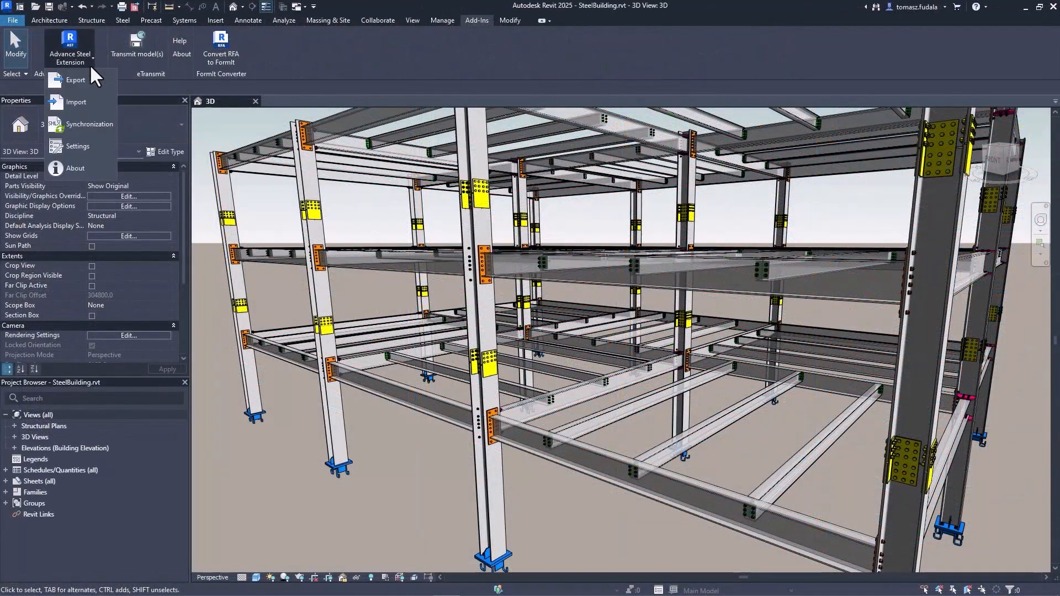
Step: Load the updated .smlx file in Advance Steel Synchronization, apply all marks, and select column C7
left_click(88, 124)
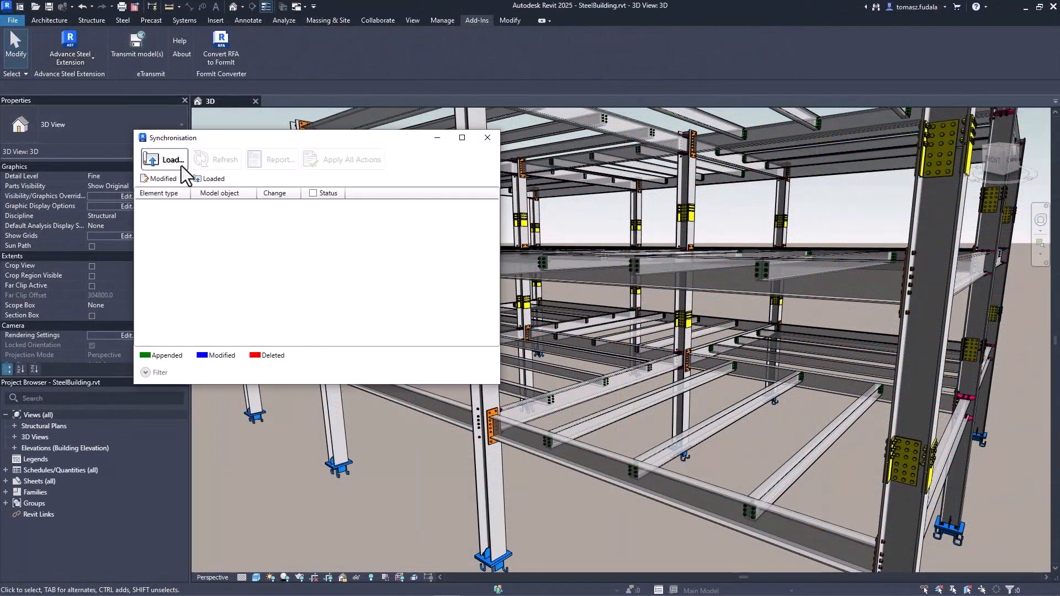
left_click(165, 160)
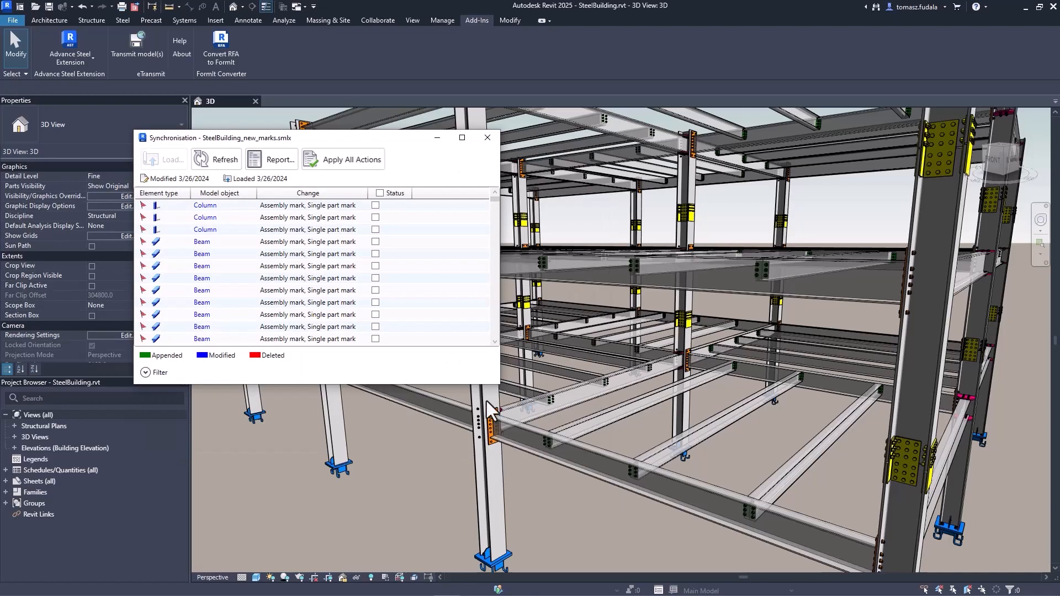
left_click(376, 194)
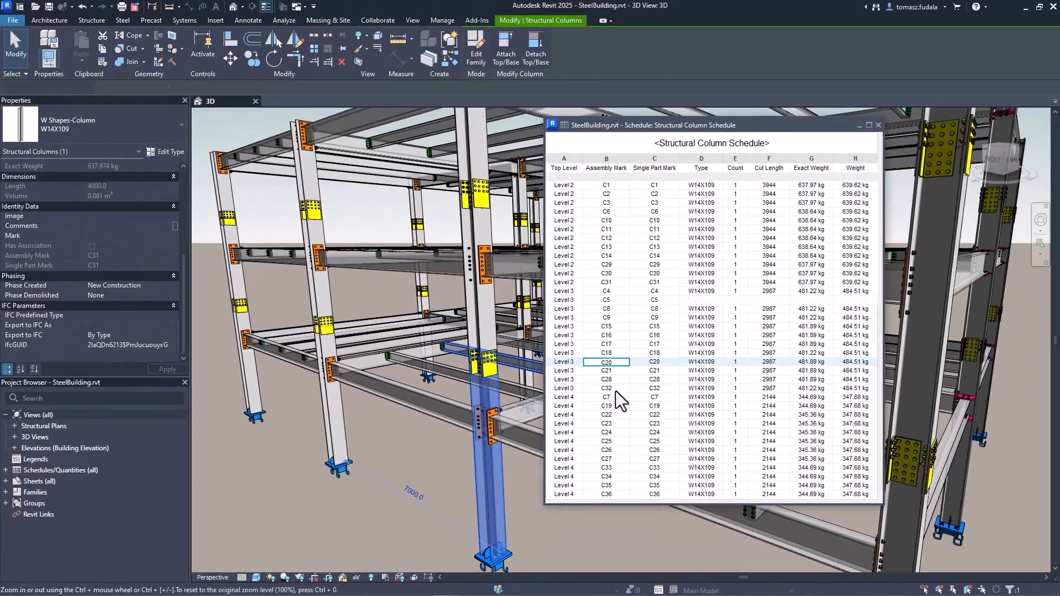
left_click(606, 468)
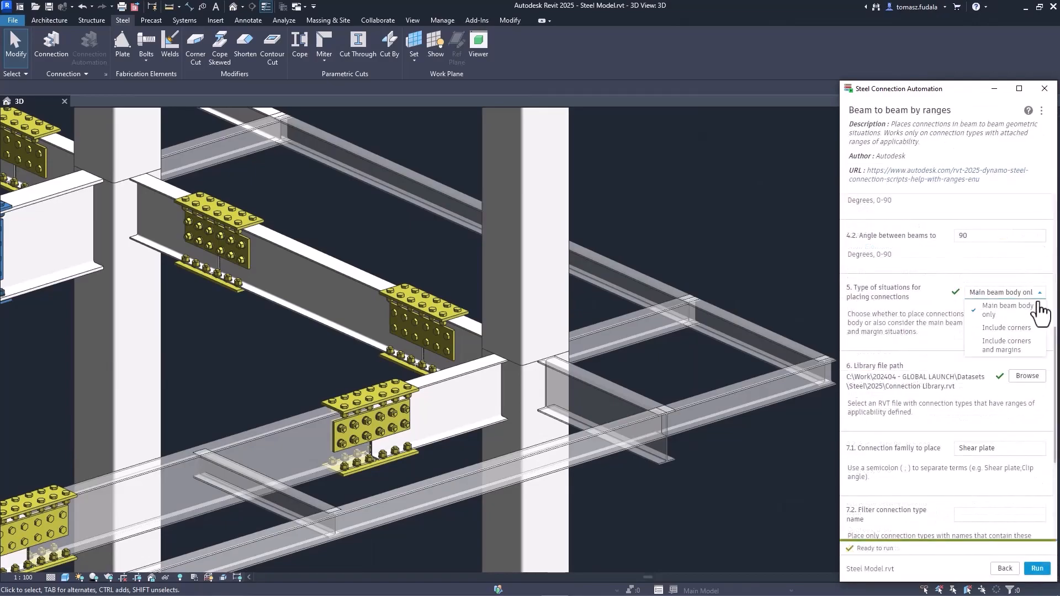
Step: Run the Beam to beam by ranges automation with corners and margins included
left_click(1037, 568)
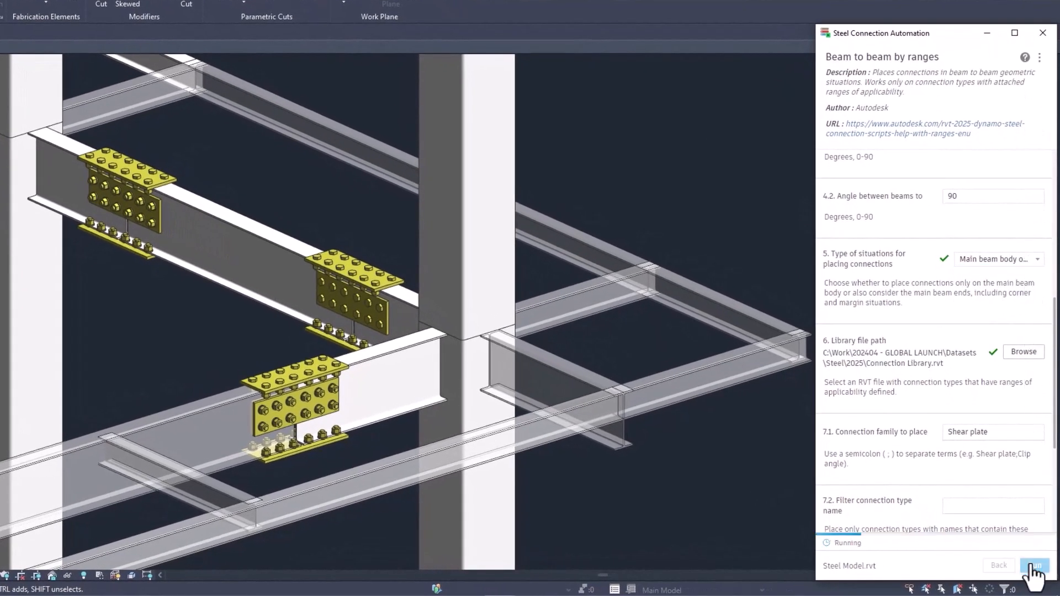
left_click(1034, 568)
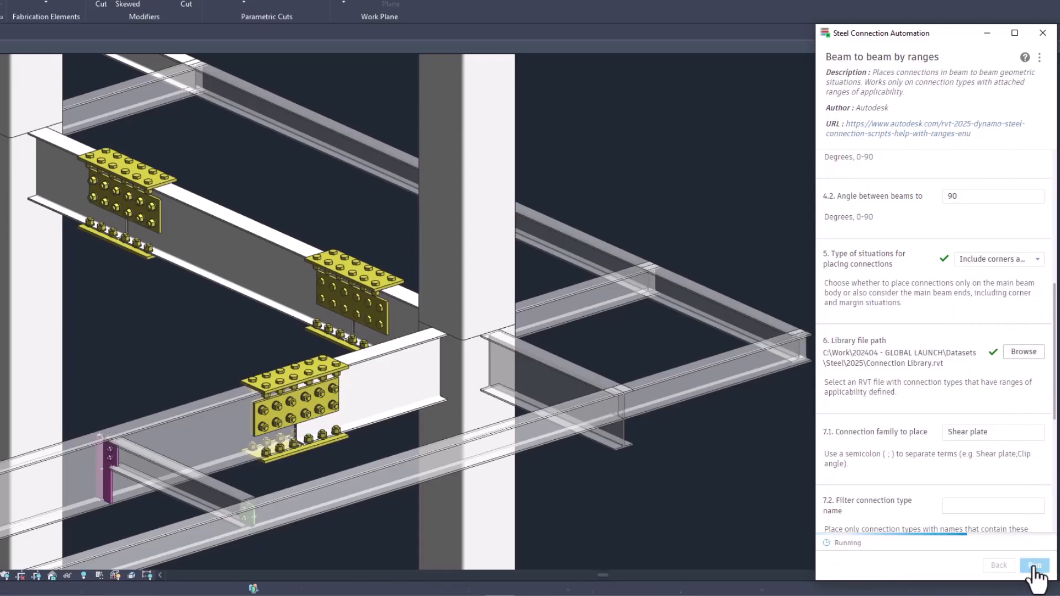
left_click(1034, 566)
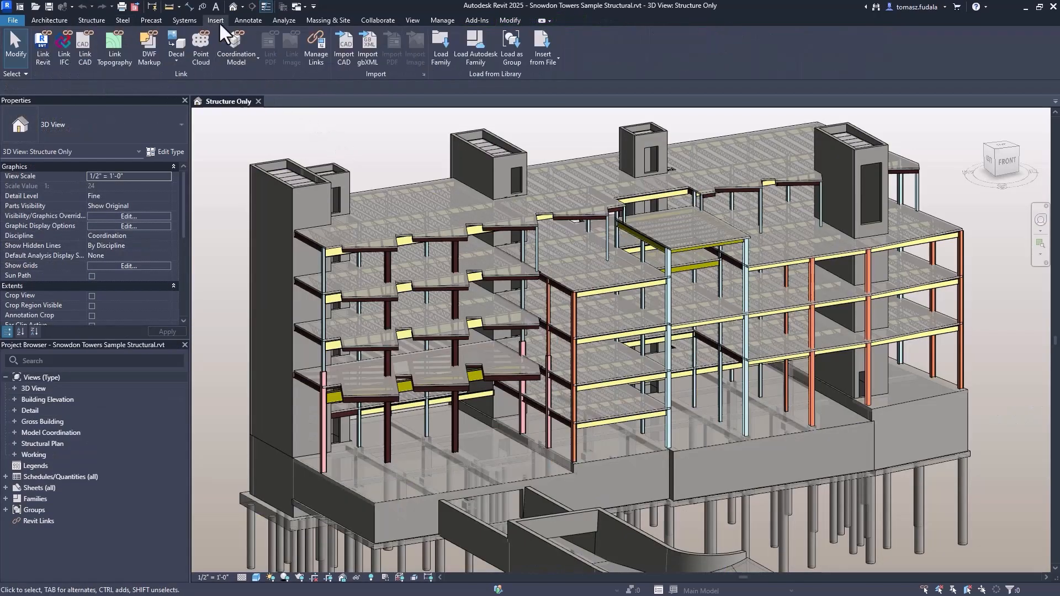
Step: Link the Coord - Arch Walls 2 view as a coordination model
left_click(235, 47)
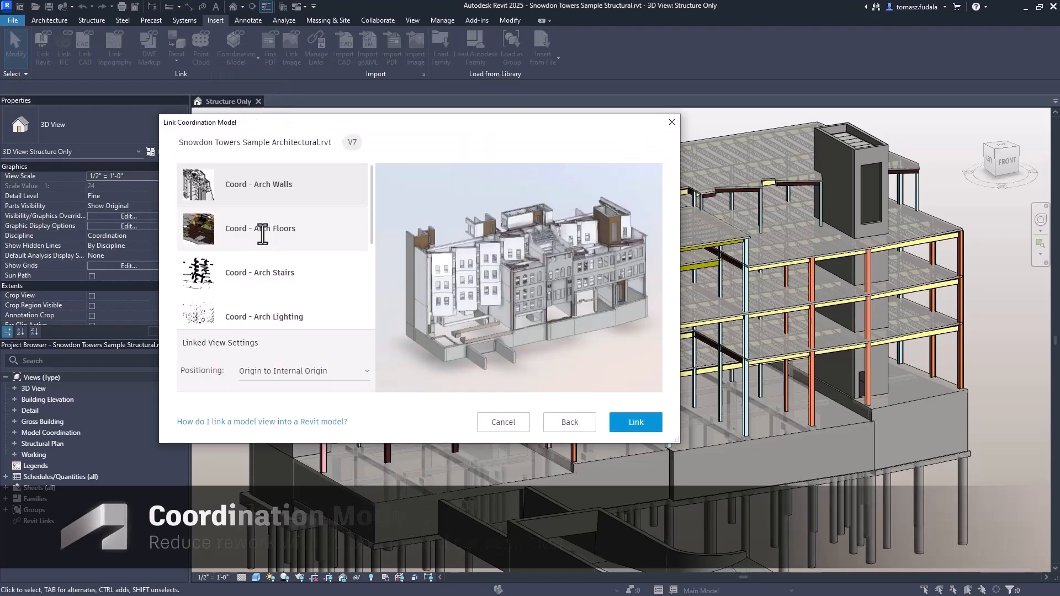
scroll("down", 3)
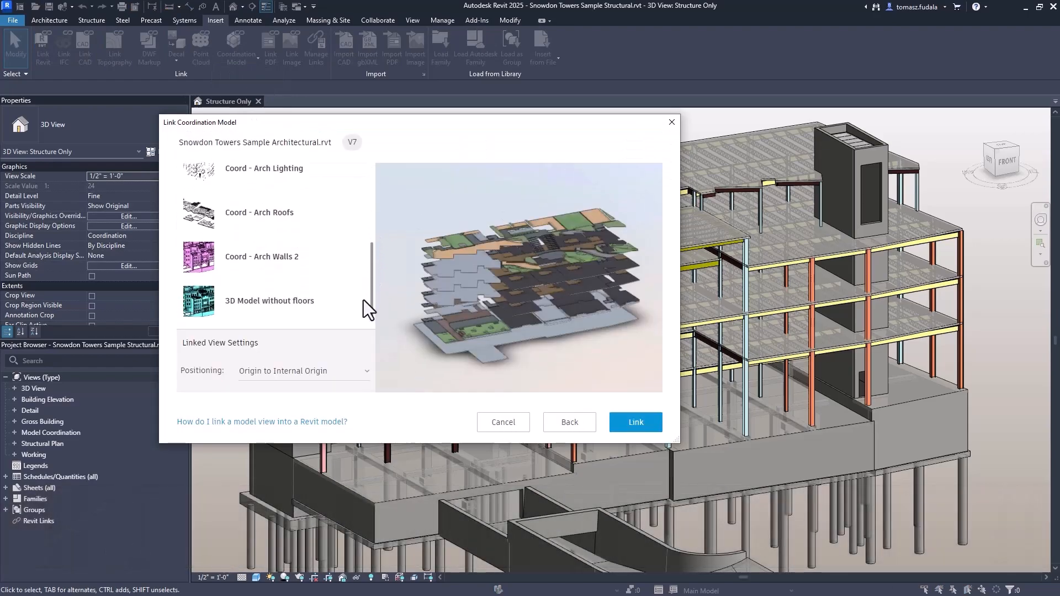
left_click(263, 256)
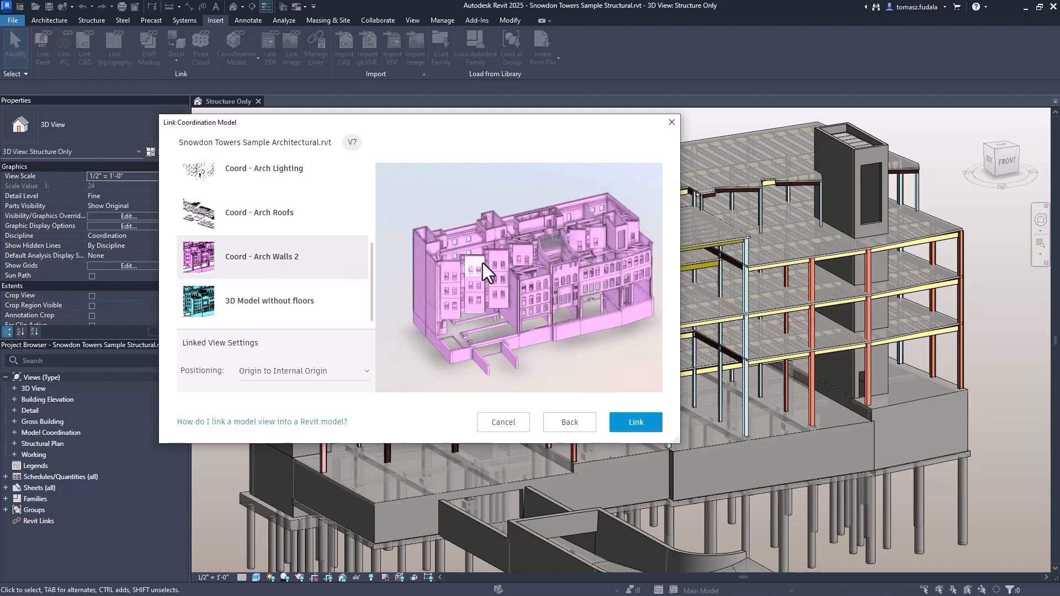
left_click(634, 421)
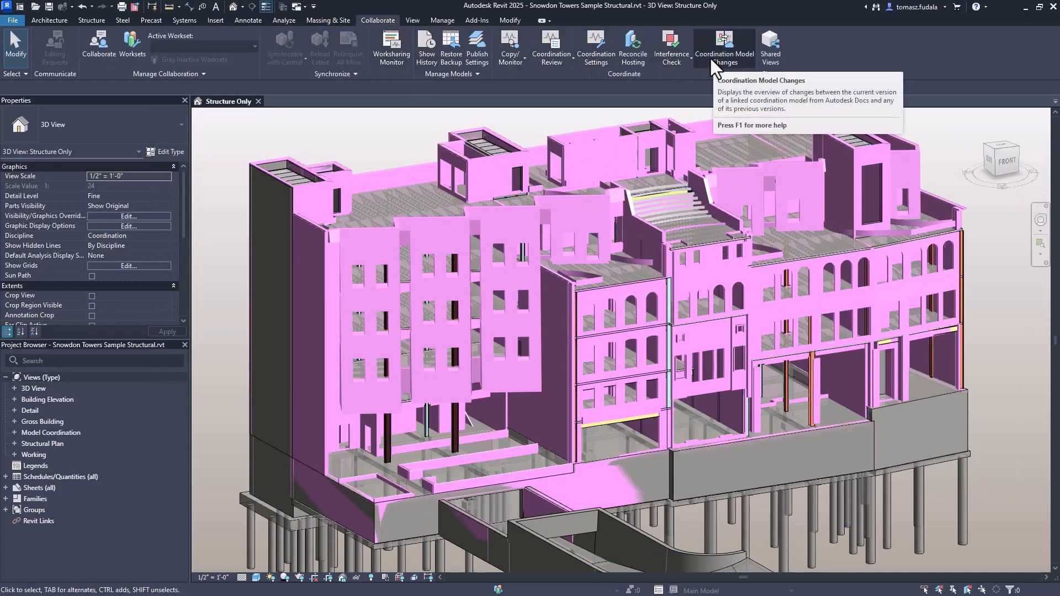
Step: Compare Coord - Arch Walls 2 V7 against V5, toggle the Added/Modified/Deleted filters, and expand Walls
left_click(724, 47)
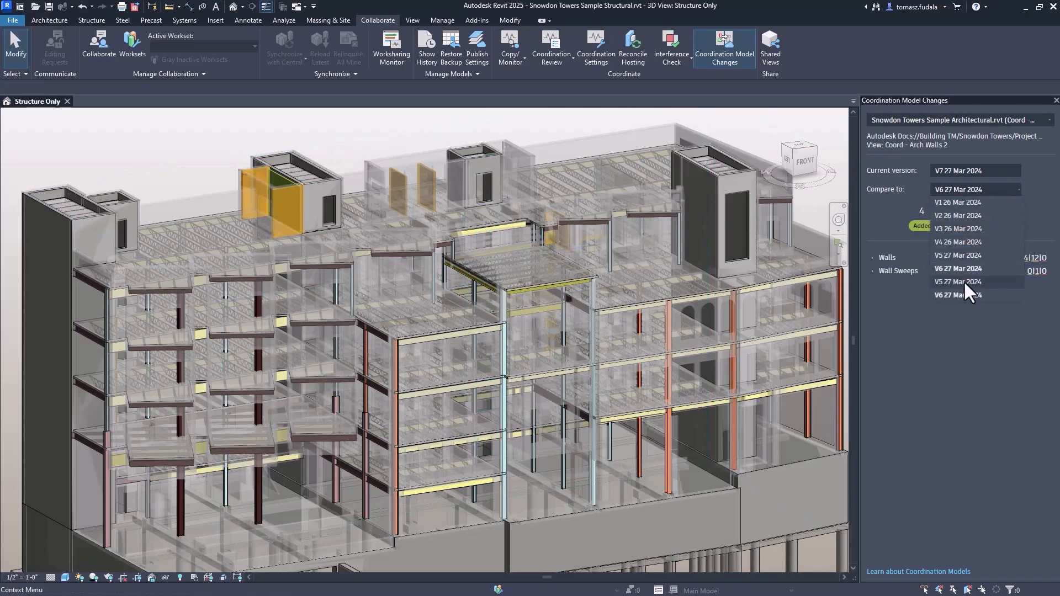
left_click(958, 282)
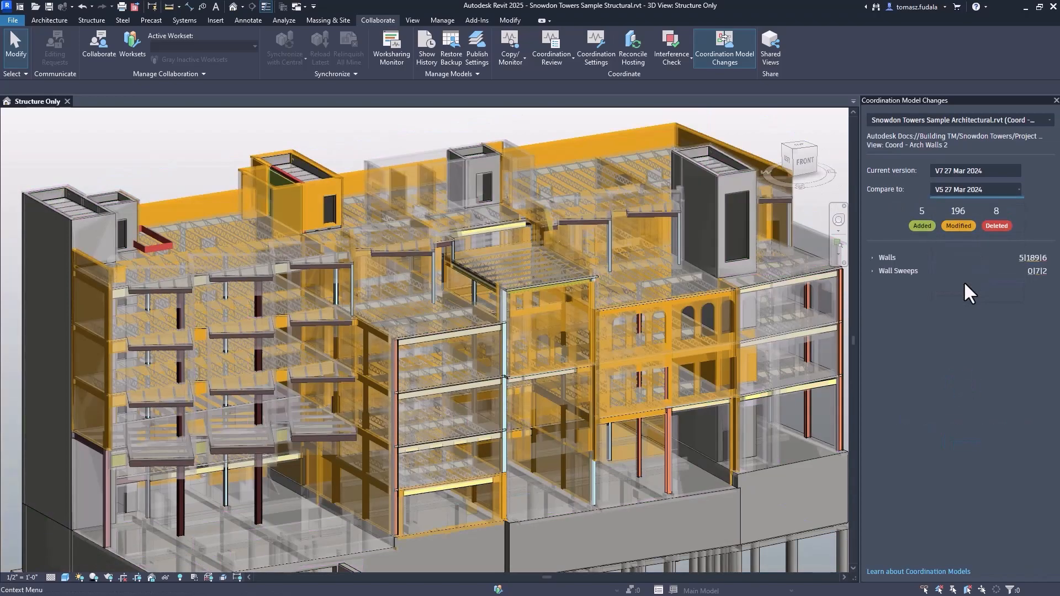
left_click(996, 225)
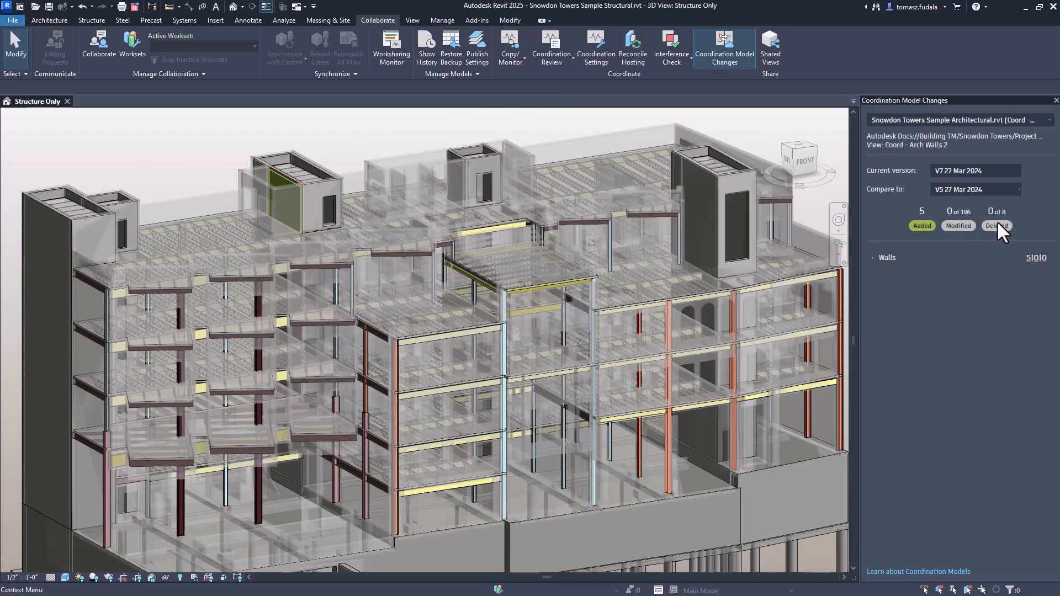
left_click(958, 226)
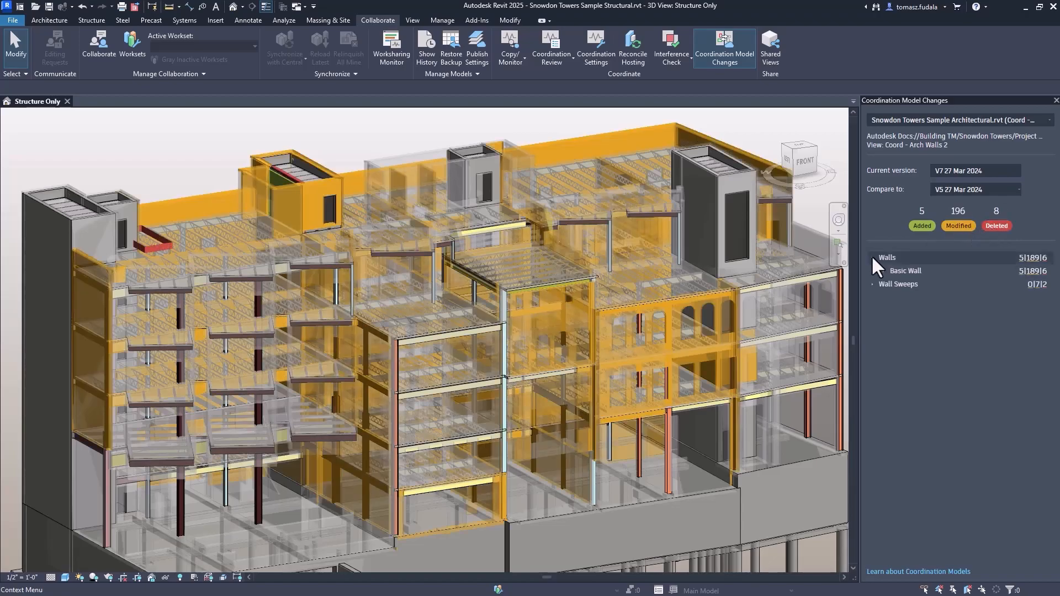
left_click(883, 271)
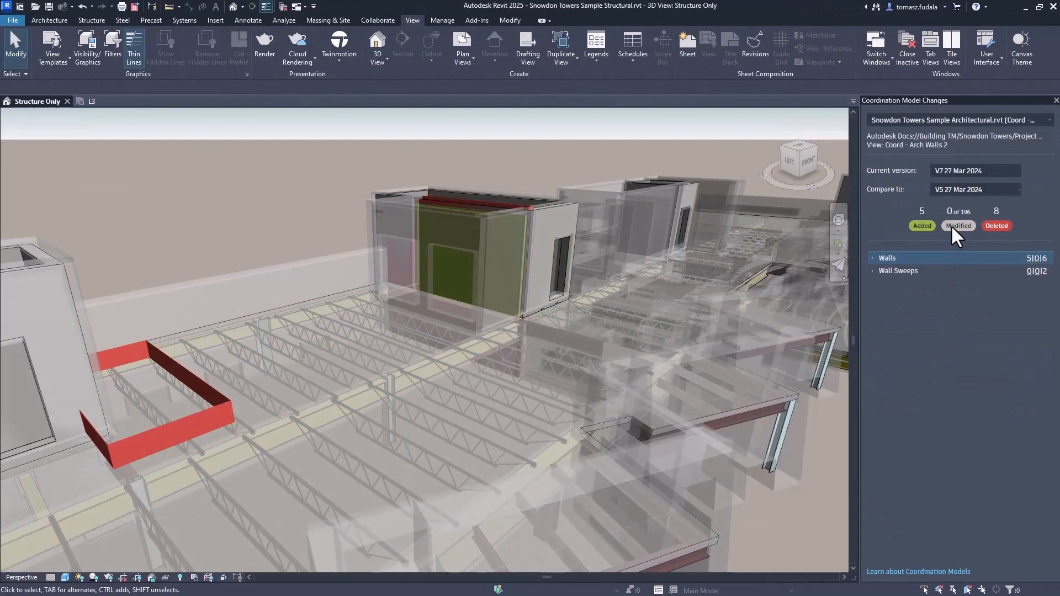
left_click(958, 226)
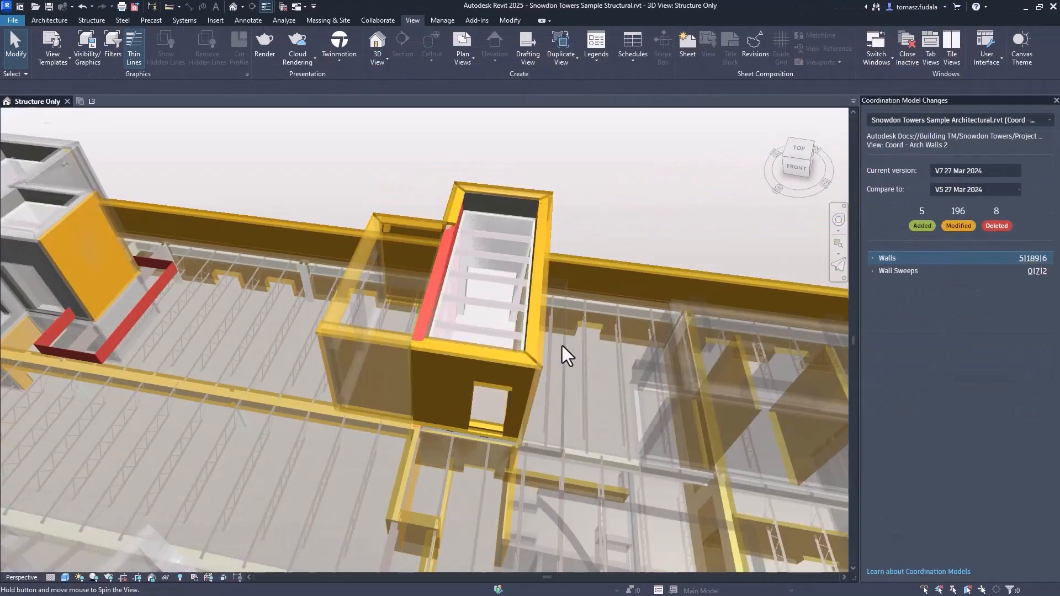